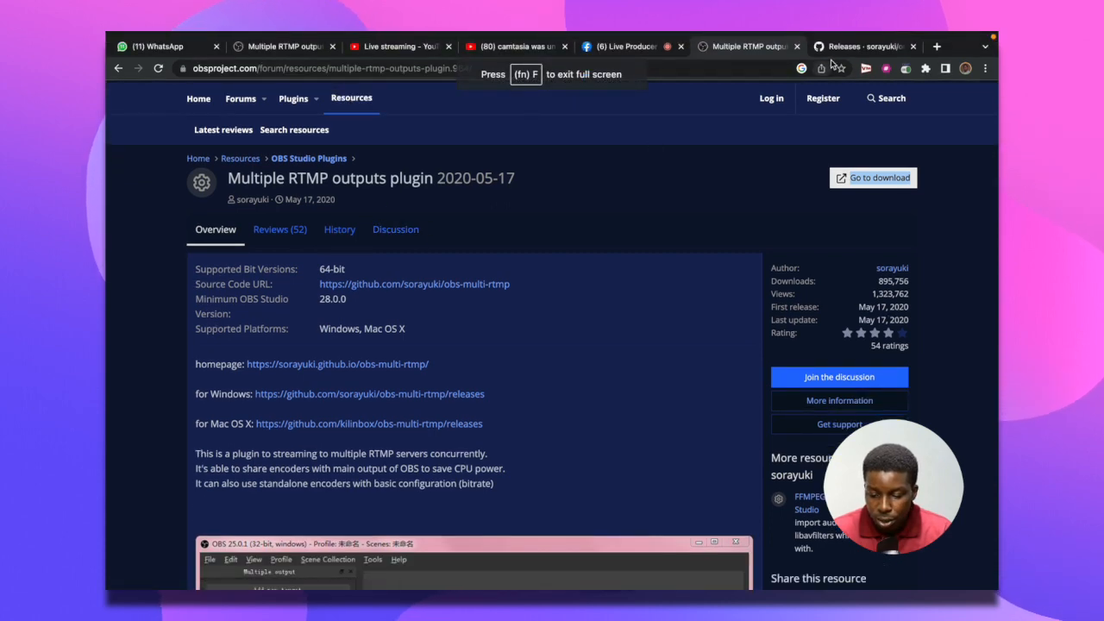
# - Search 'OBS rtmp plugin' in a new tab to reach the obs-multi-rtmp releases page
pyautogui.click(937, 45)
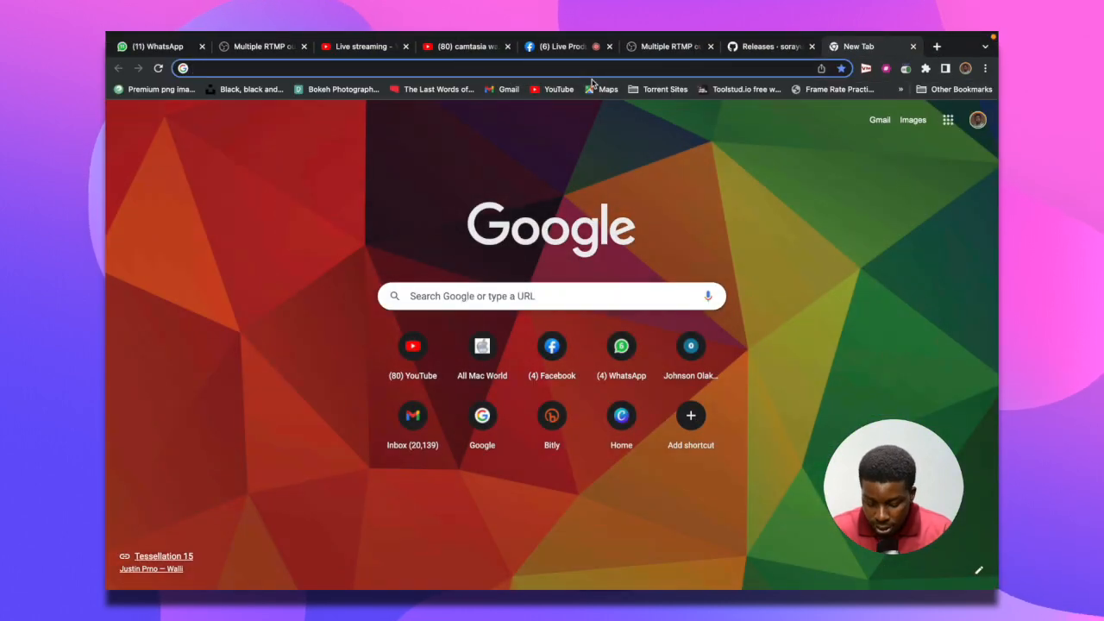
pyautogui.write('OBS rtmp plugin')
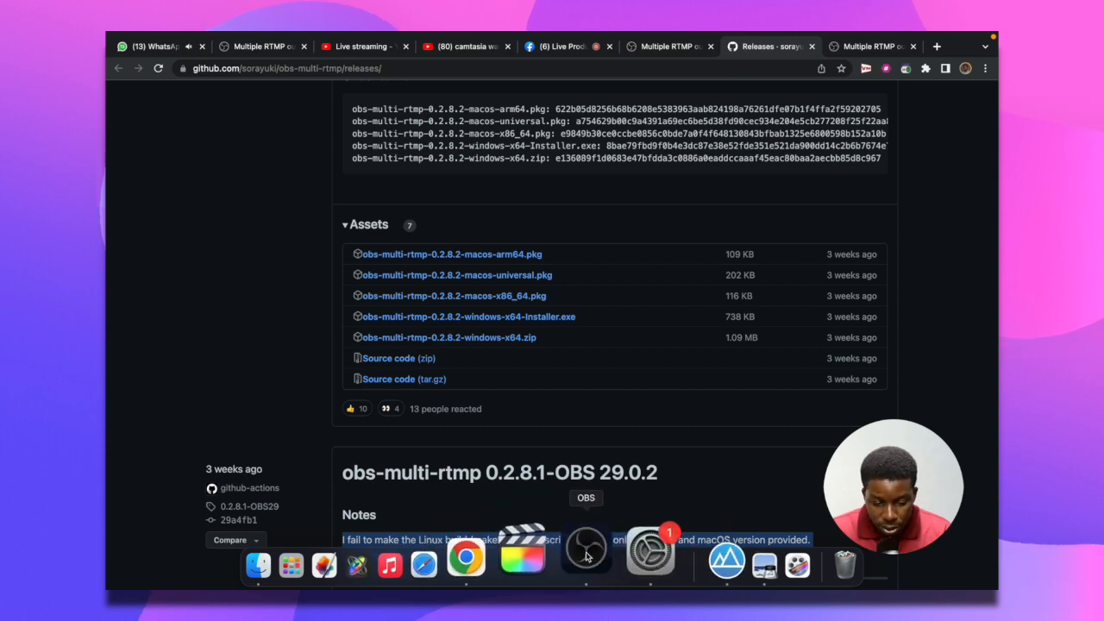
# - Show the Multiple output dock from Docks and delete its existing Youtube Stream target
pyautogui.click(587, 549)
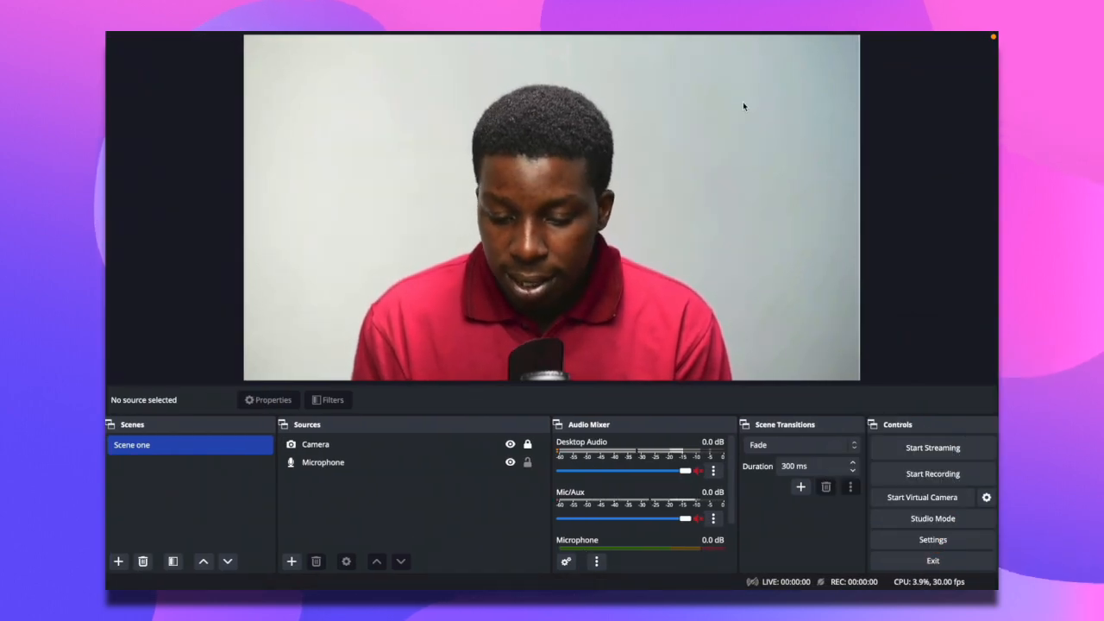
pyautogui.click(291, 38)
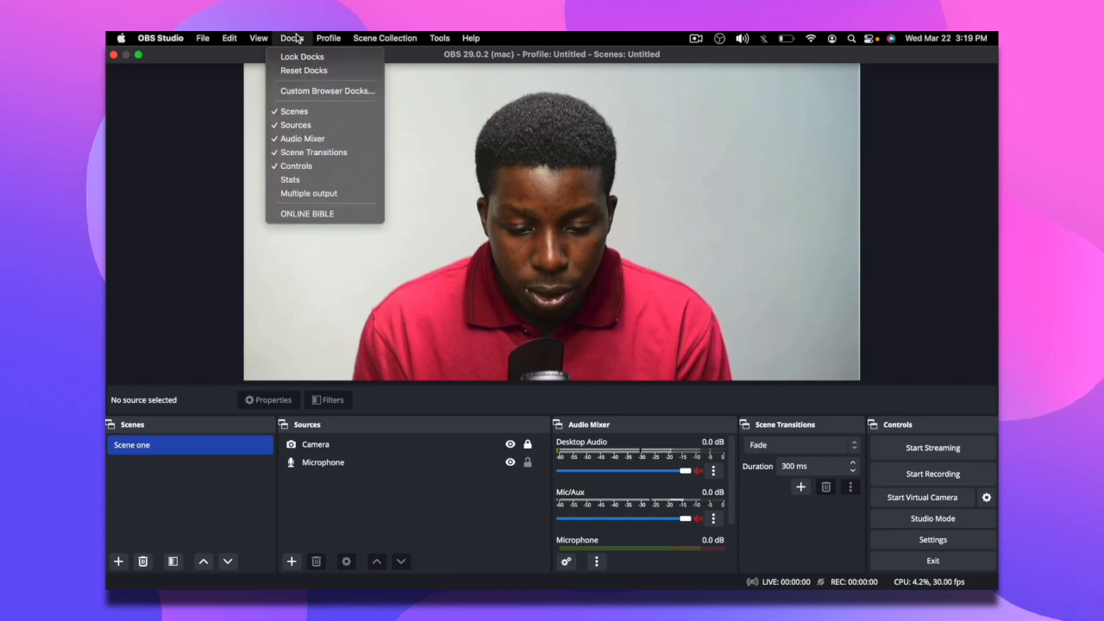
pyautogui.moveTo(304, 214)
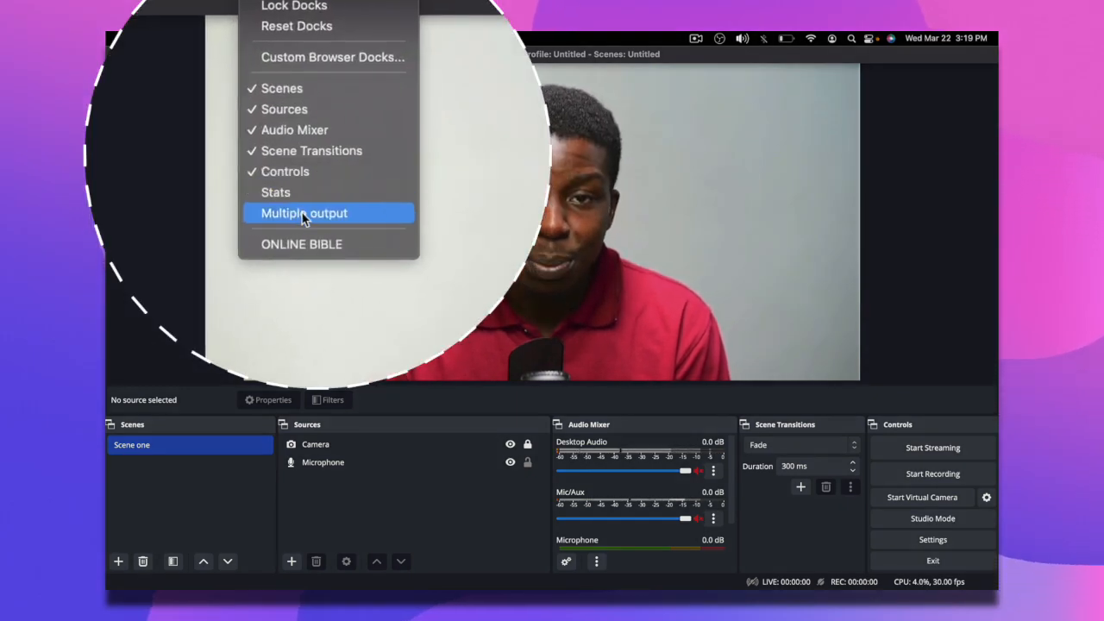
pyautogui.click(303, 214)
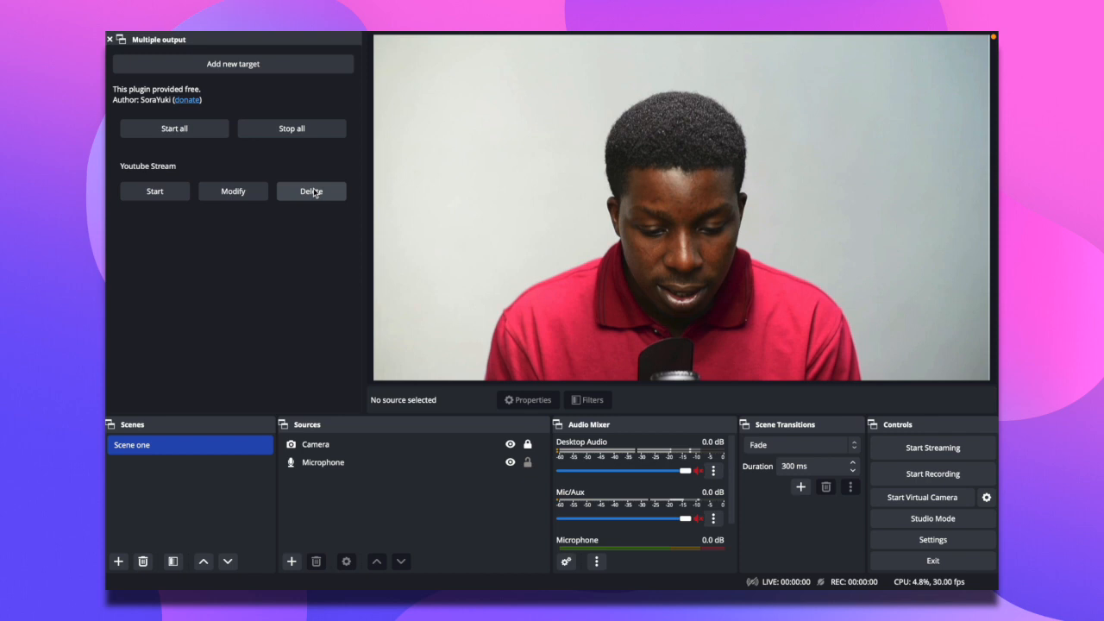
pyautogui.click(311, 190)
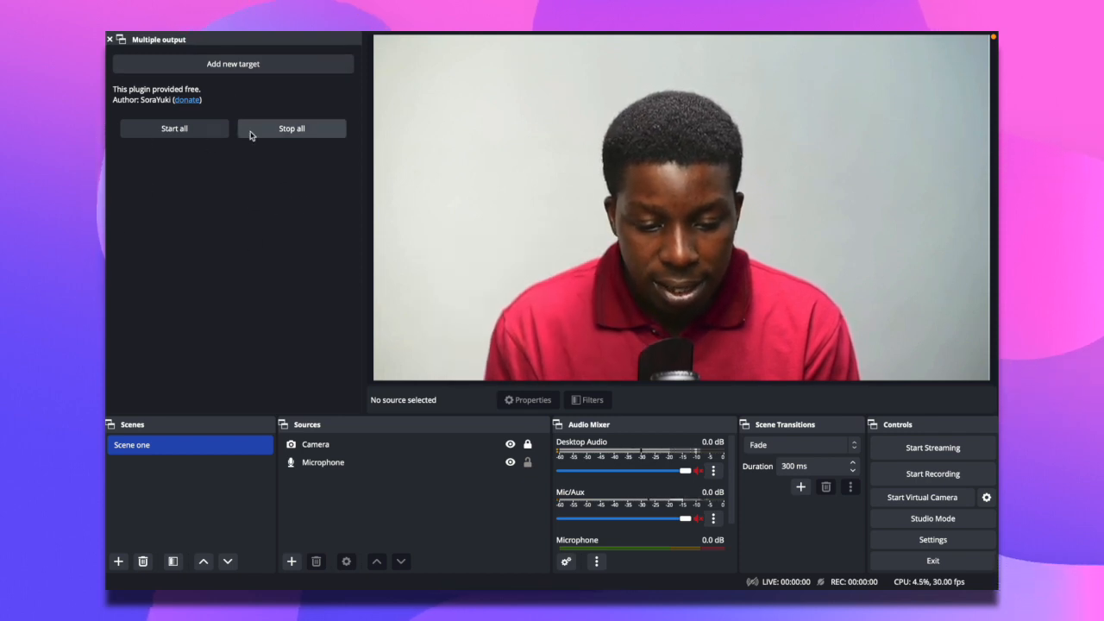
pyautogui.rightClick(572, 104)
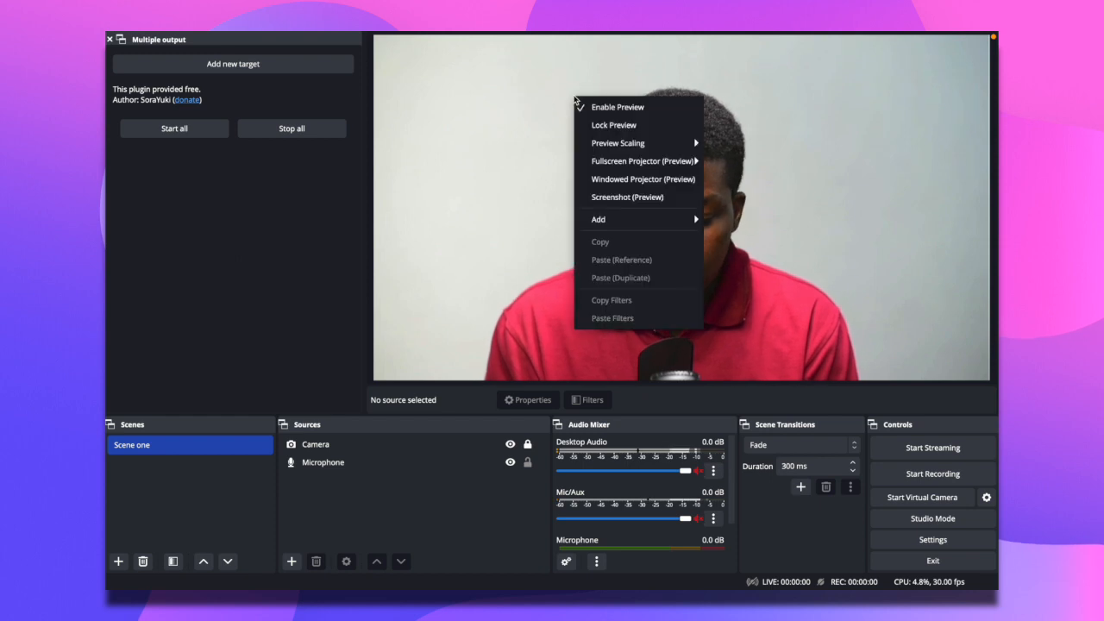
pyautogui.click(617, 107)
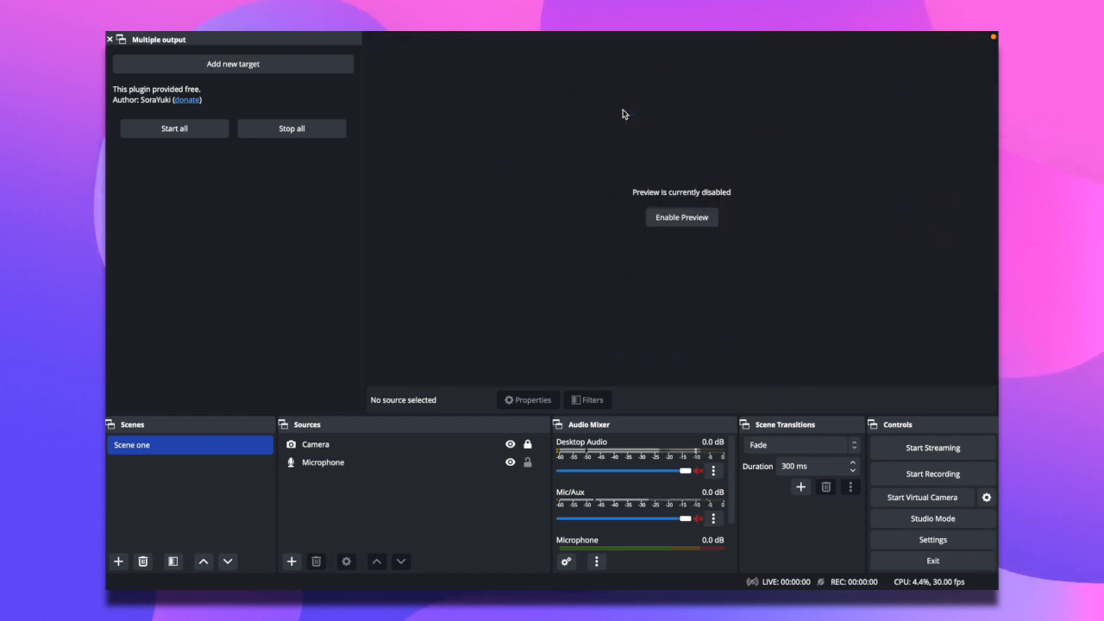
pyautogui.moveTo(238, 104)
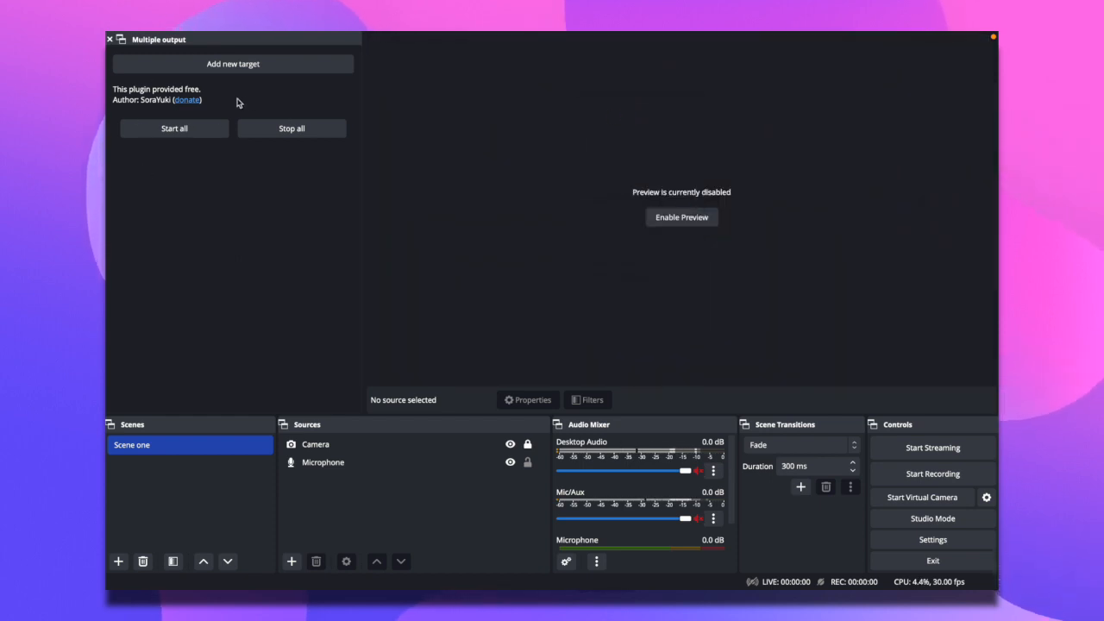
pyautogui.moveTo(159, 38); pyautogui.dragTo(363, 214)
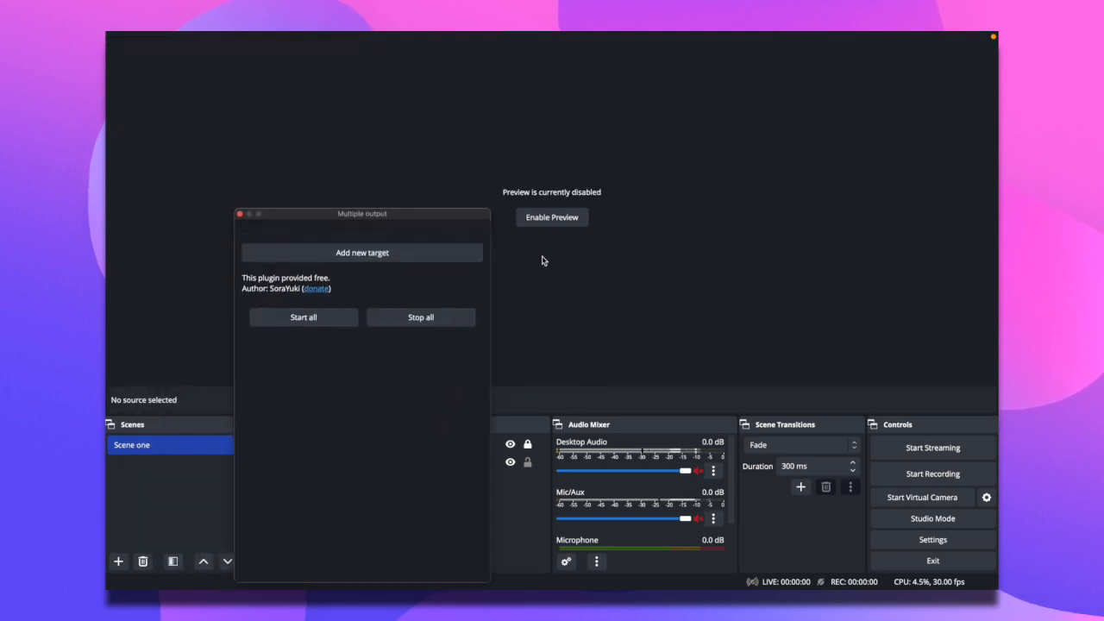
pyautogui.click(552, 217)
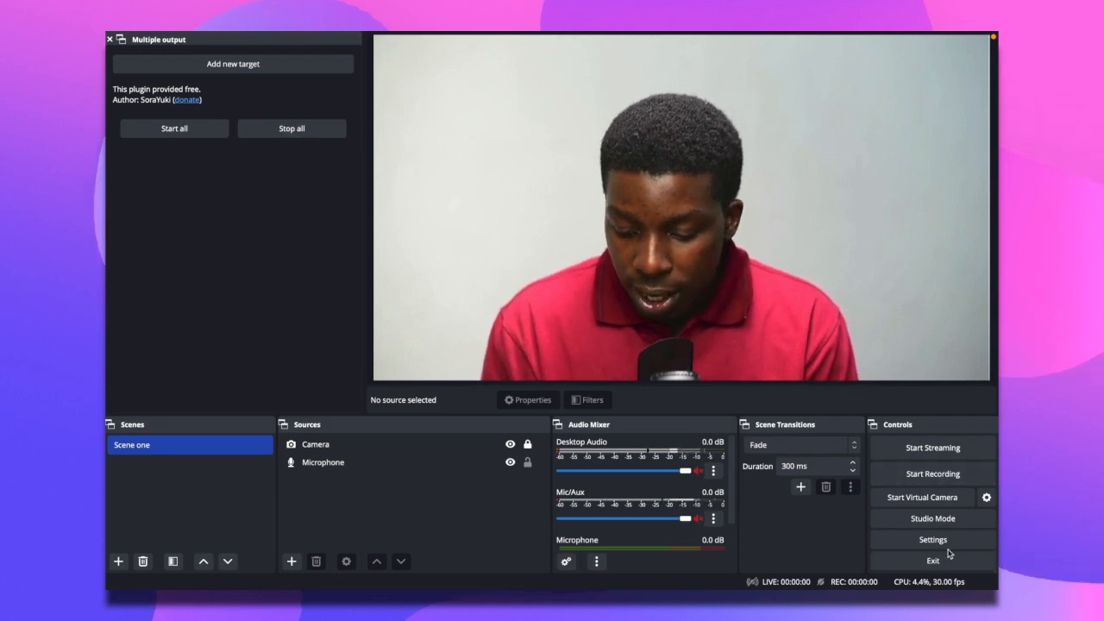
pyautogui.click(932, 538)
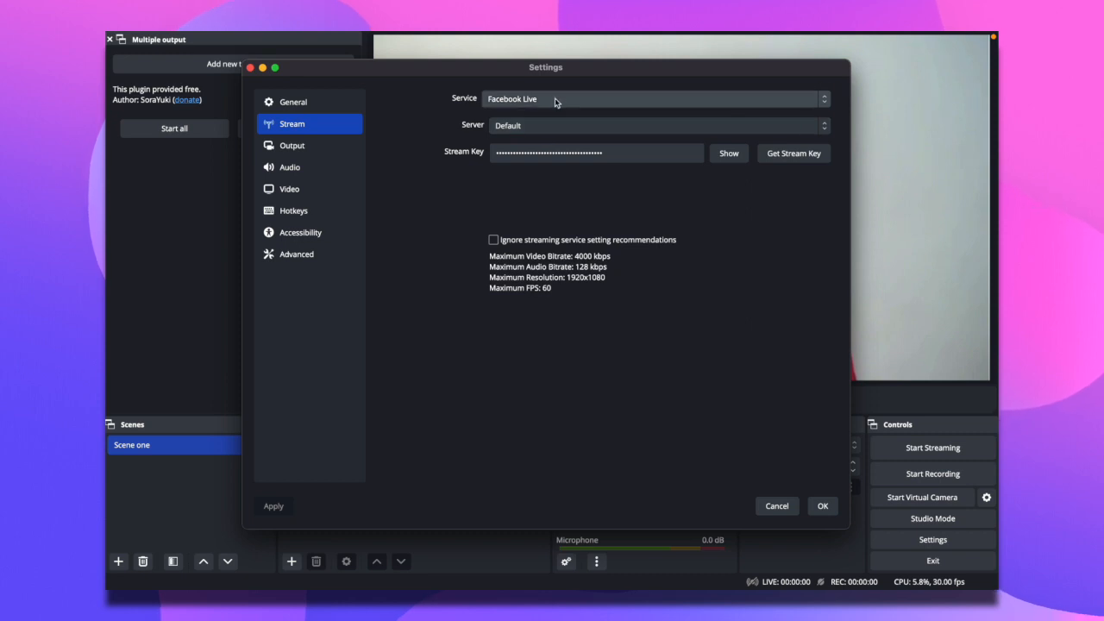
pyautogui.click(597, 152)
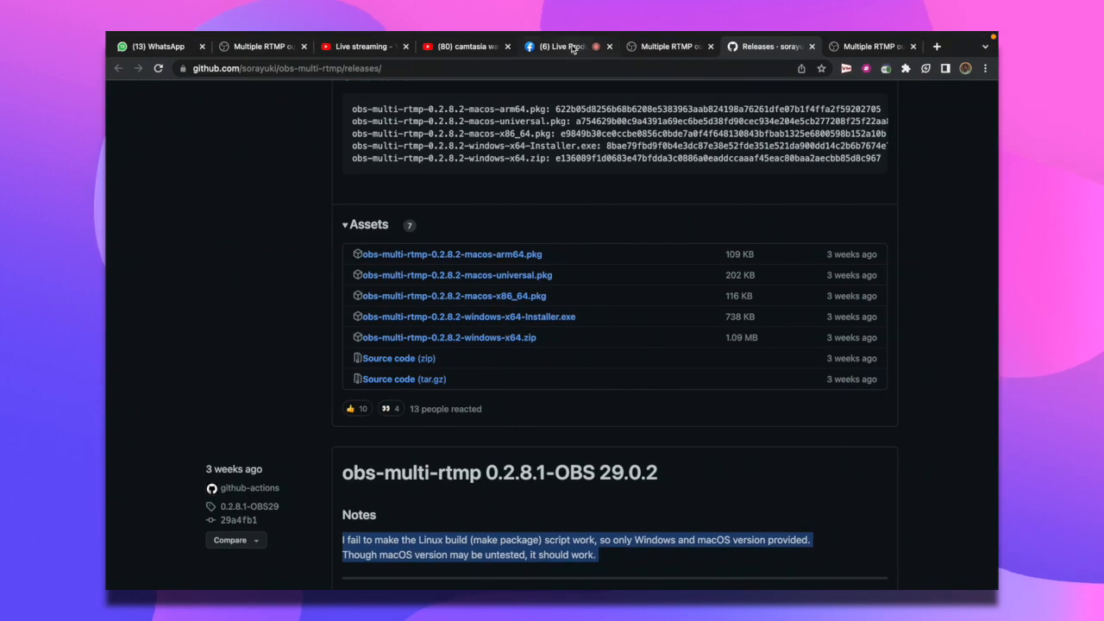
pyautogui.click(556, 45)
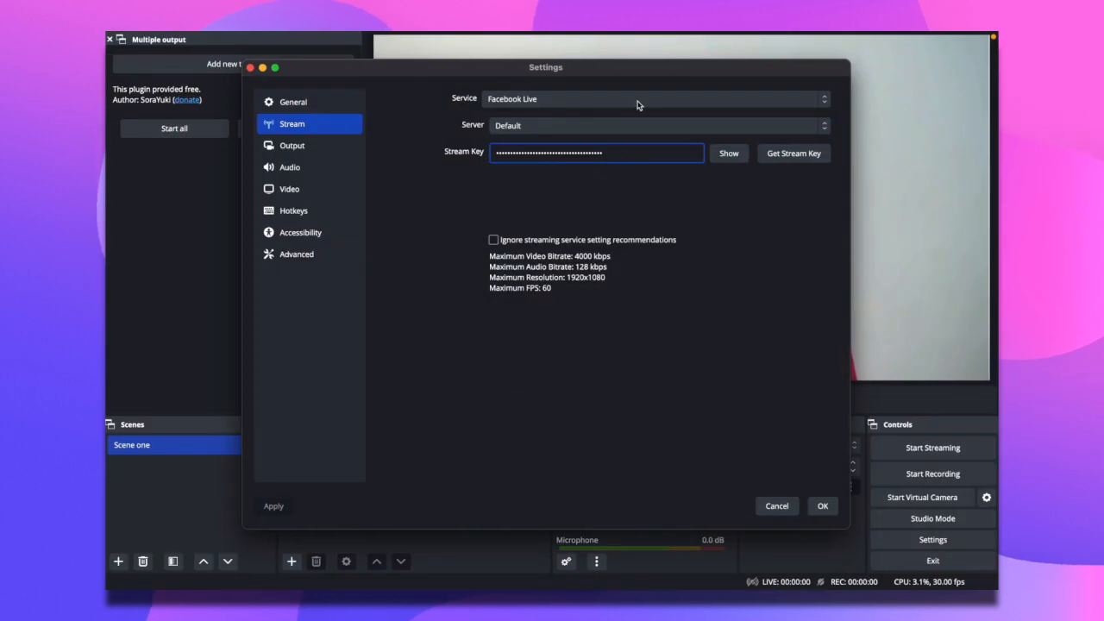
pyautogui.click(595, 152)
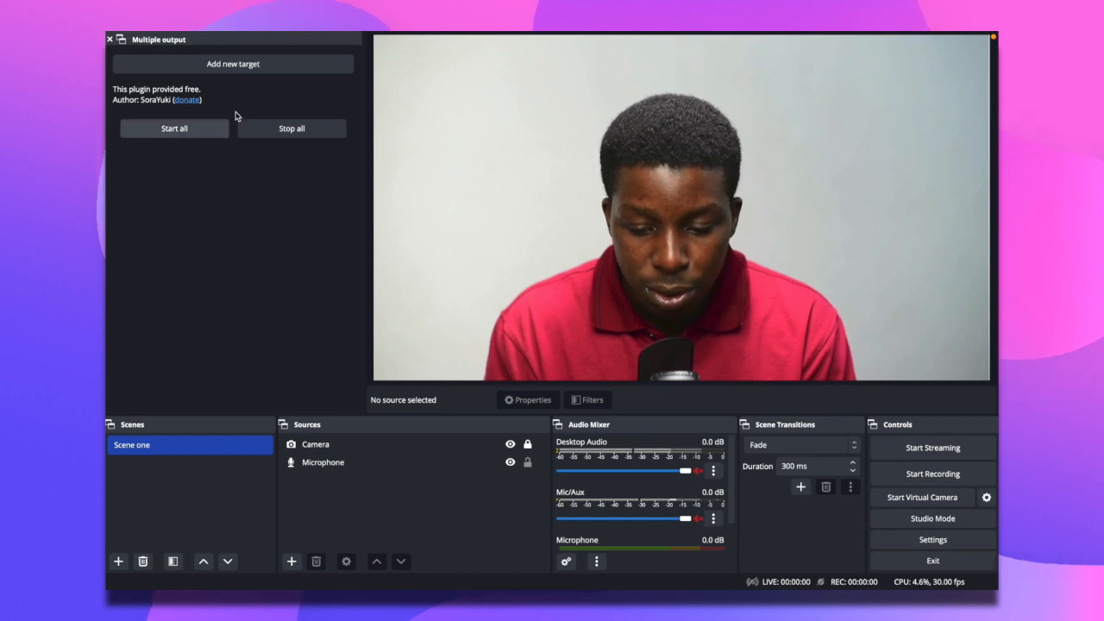
pyautogui.moveTo(263, 142)
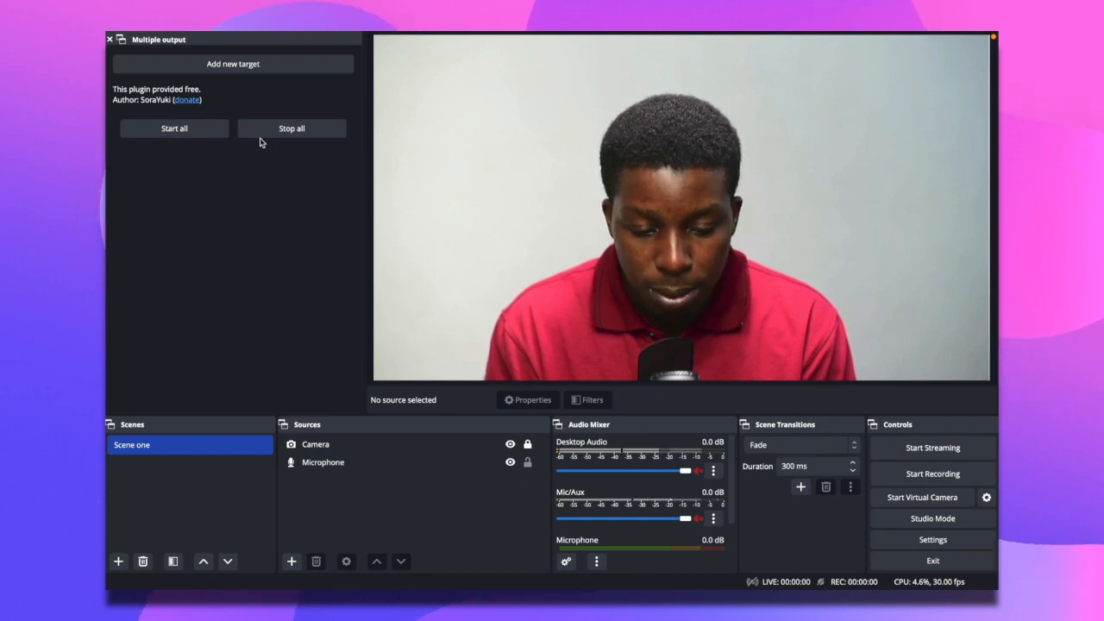
# - Add a new multiple-output target named YOUTUBE STREAM
pyautogui.click(233, 62)
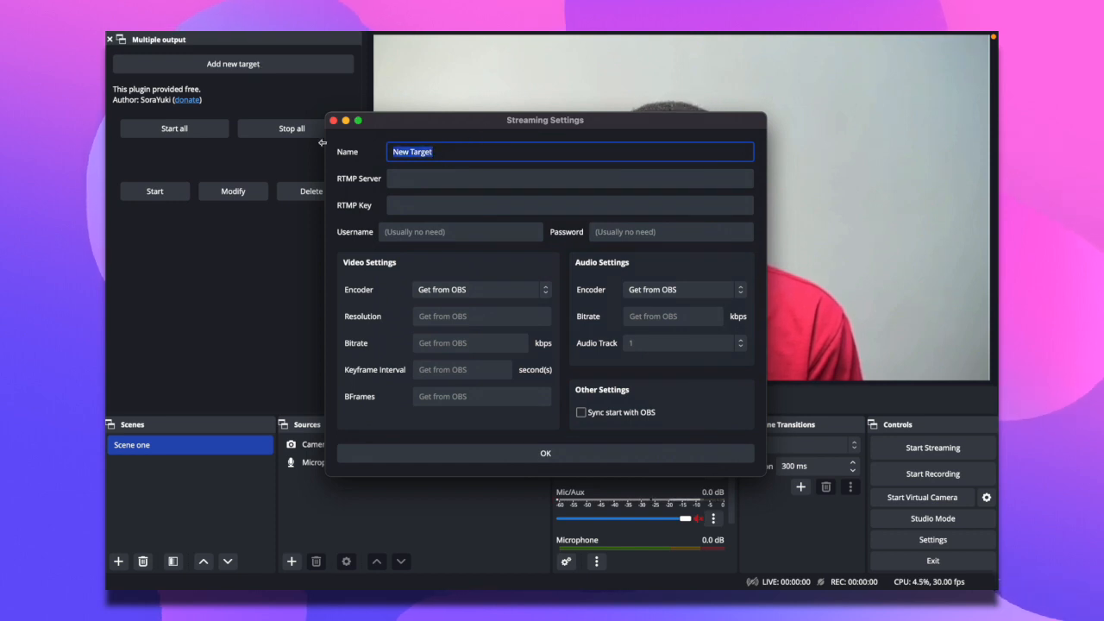
pyautogui.write('YOUTUBE')
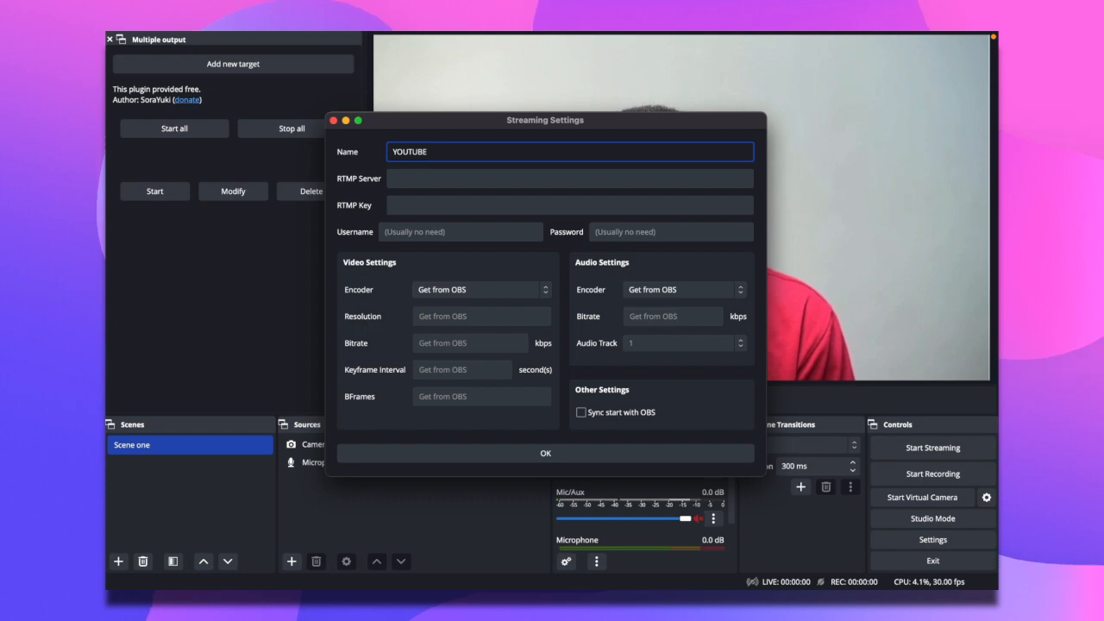
pyautogui.write('STREAM')
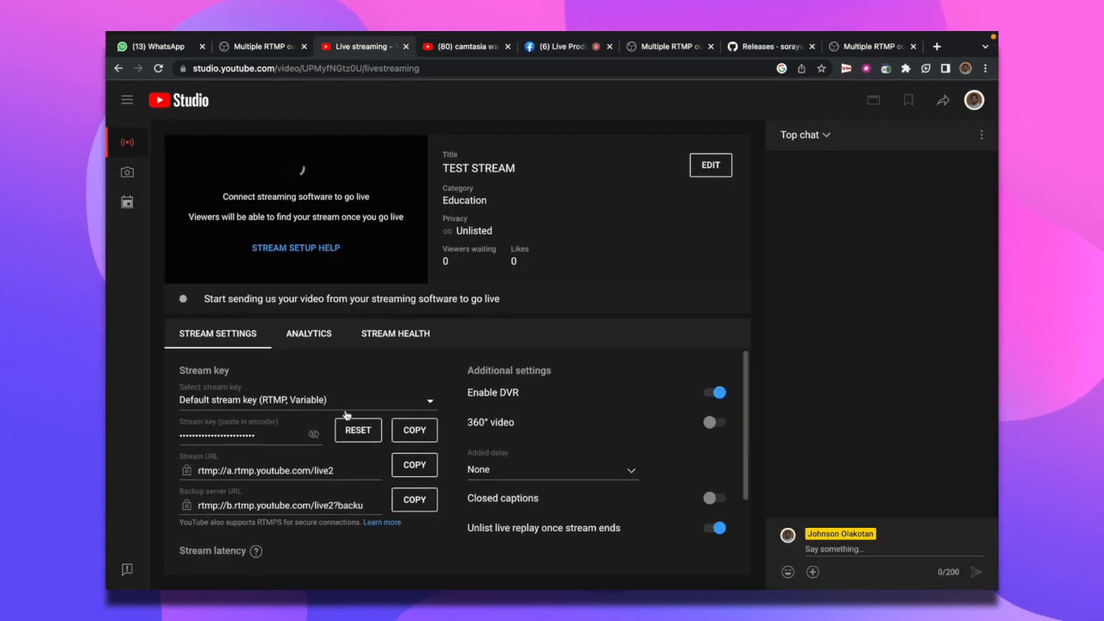
# - Fill the target's RTMP server with YouTube's URL rtmp://a.rtmp.youtube.com/live2
pyautogui.scroll(-3)
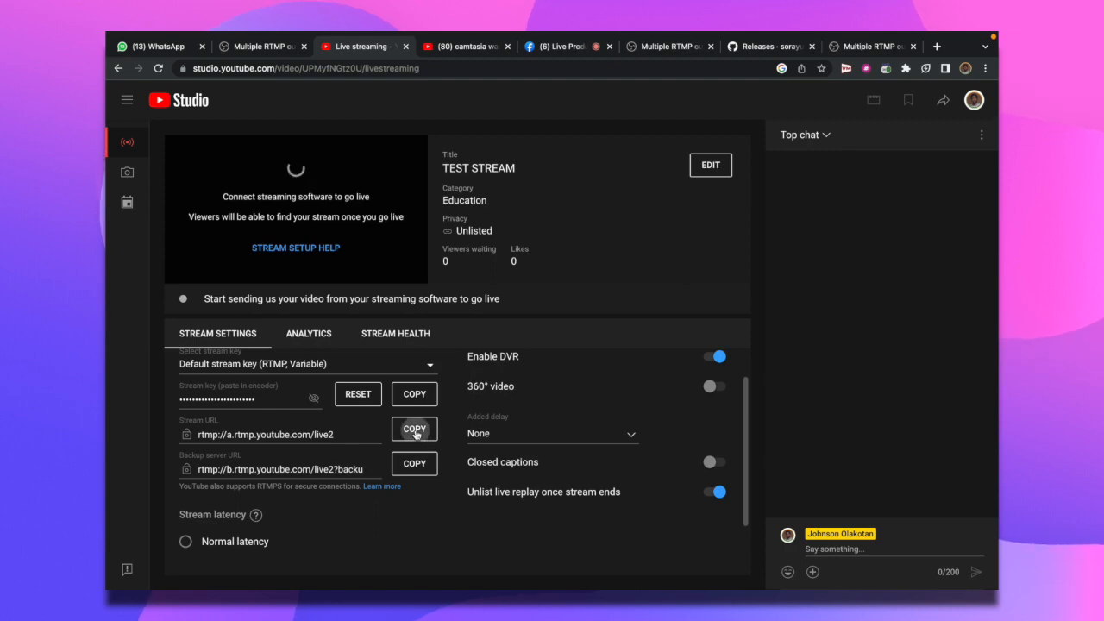
pyautogui.click(414, 428)
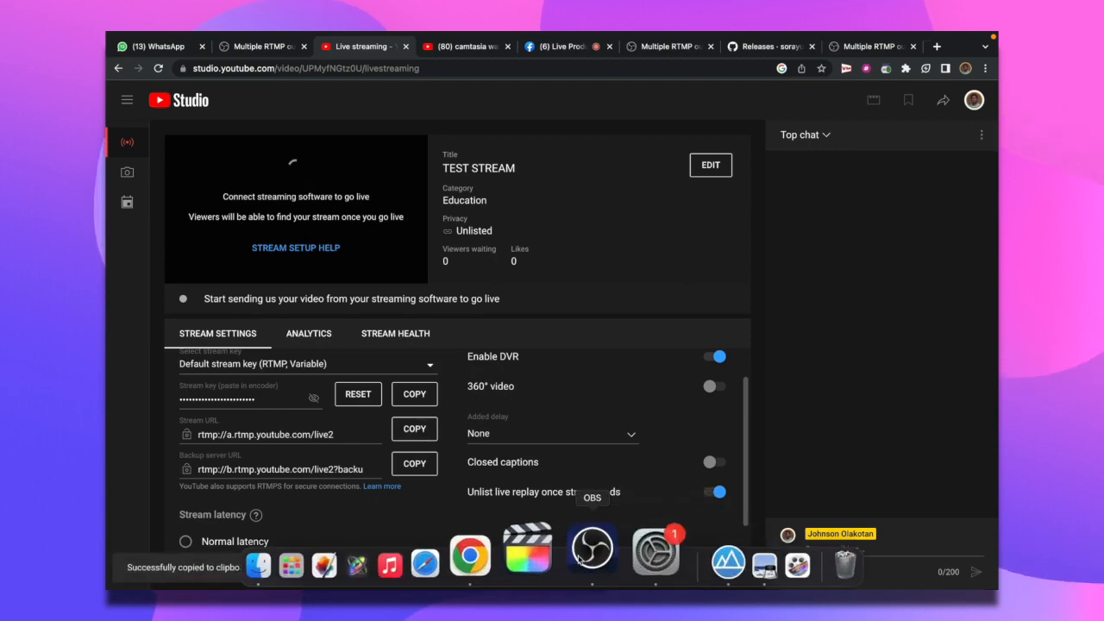
pyautogui.click(591, 549)
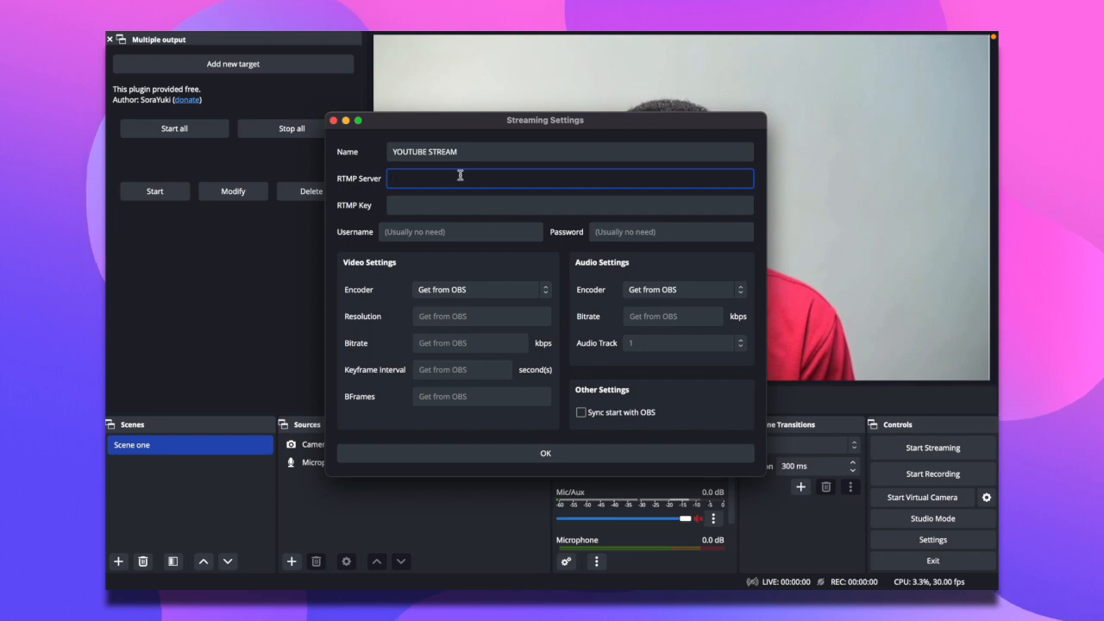
pyautogui.write('rtmp://a.rtmp.youtube.com/live2')
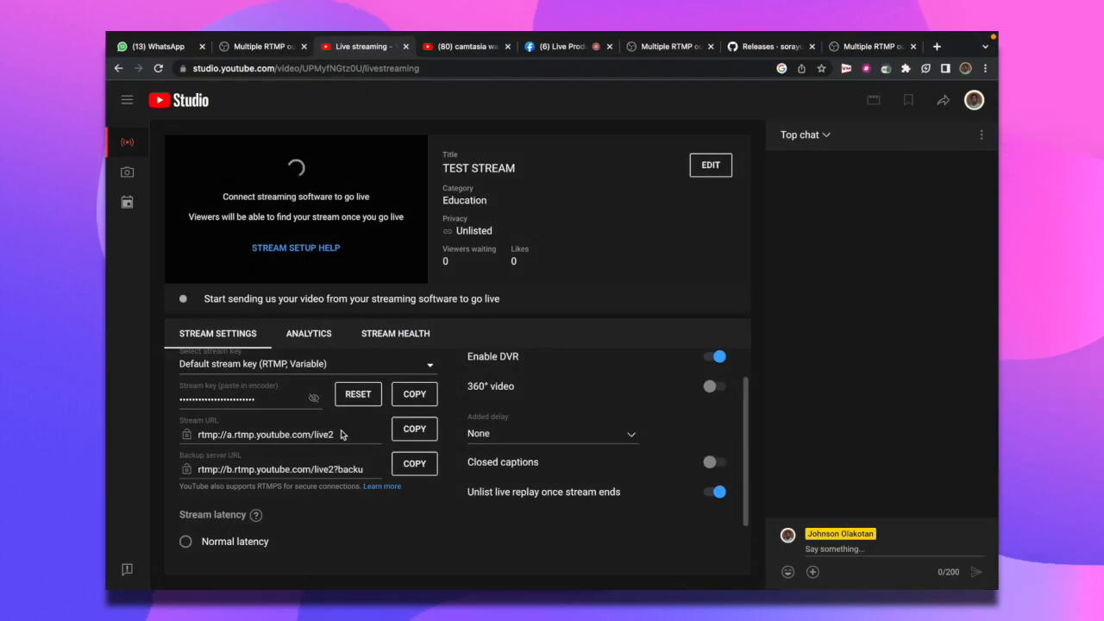
# - Paste YouTube's stream key as RTMP key, enable Sync start with OBS and save the target
pyautogui.click(414, 428)
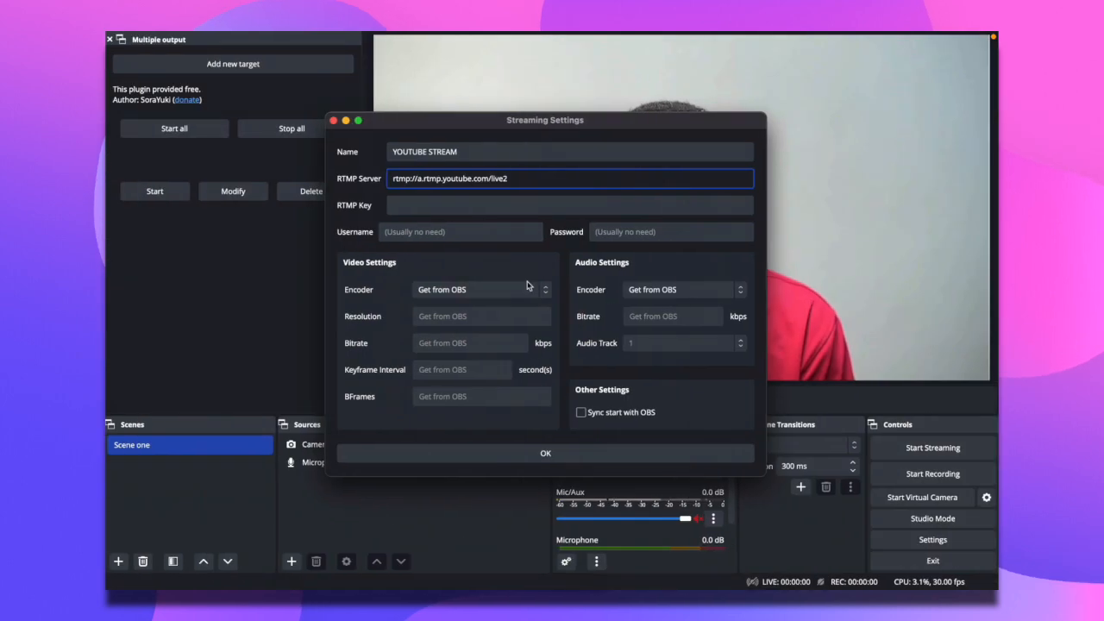
pyautogui.write('qpce-w1bs-h9ay-67jw-0vgv')
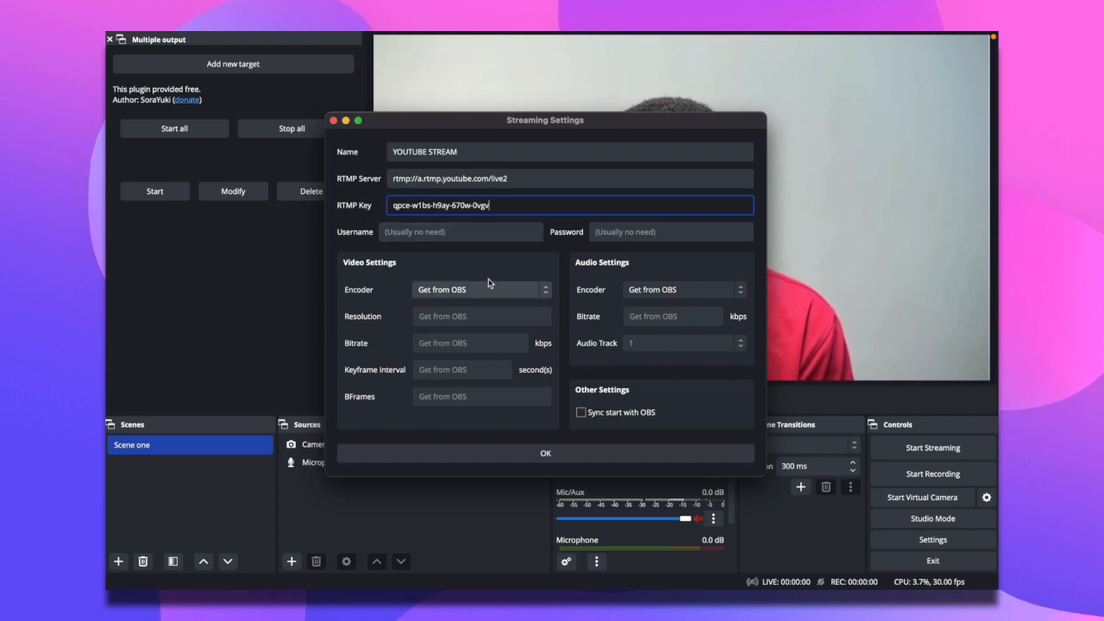
pyautogui.click(480, 290)
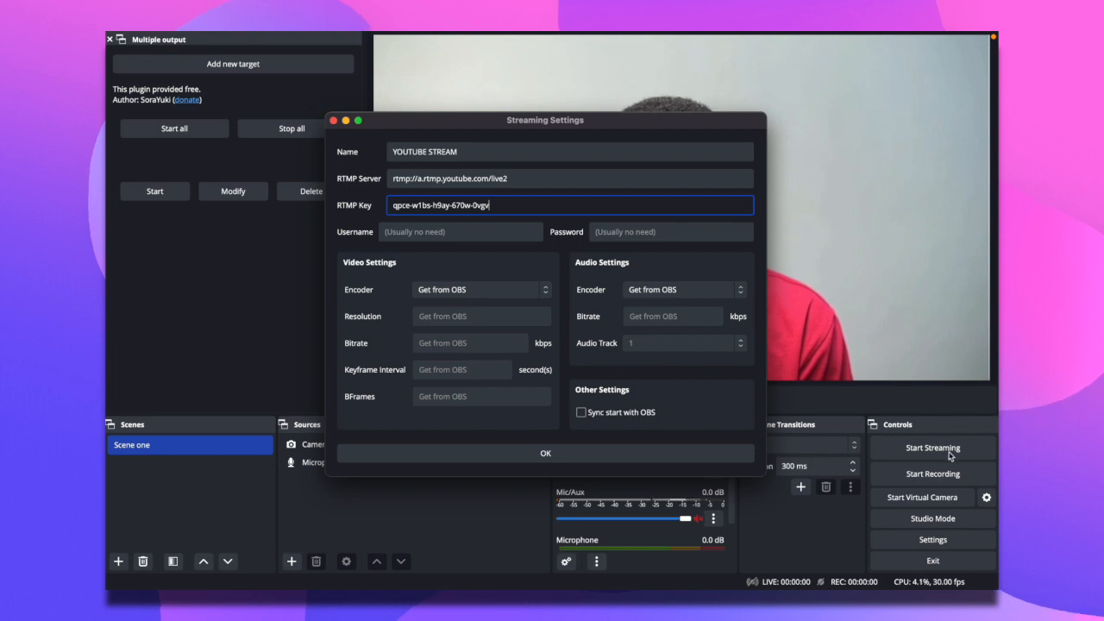
pyautogui.moveTo(628, 406)
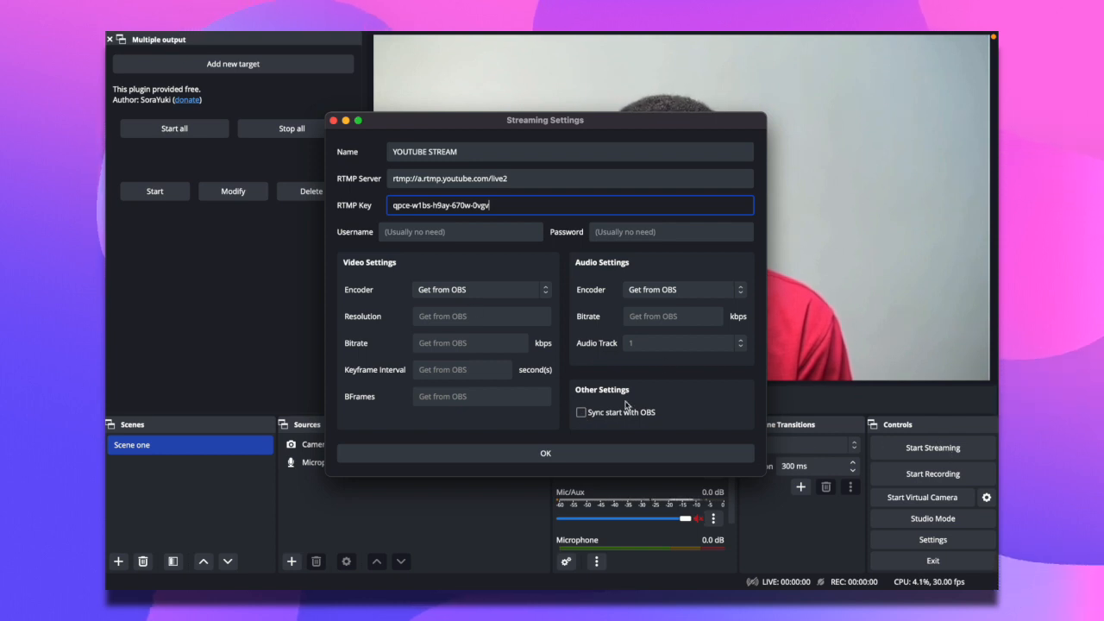
pyautogui.click(545, 452)
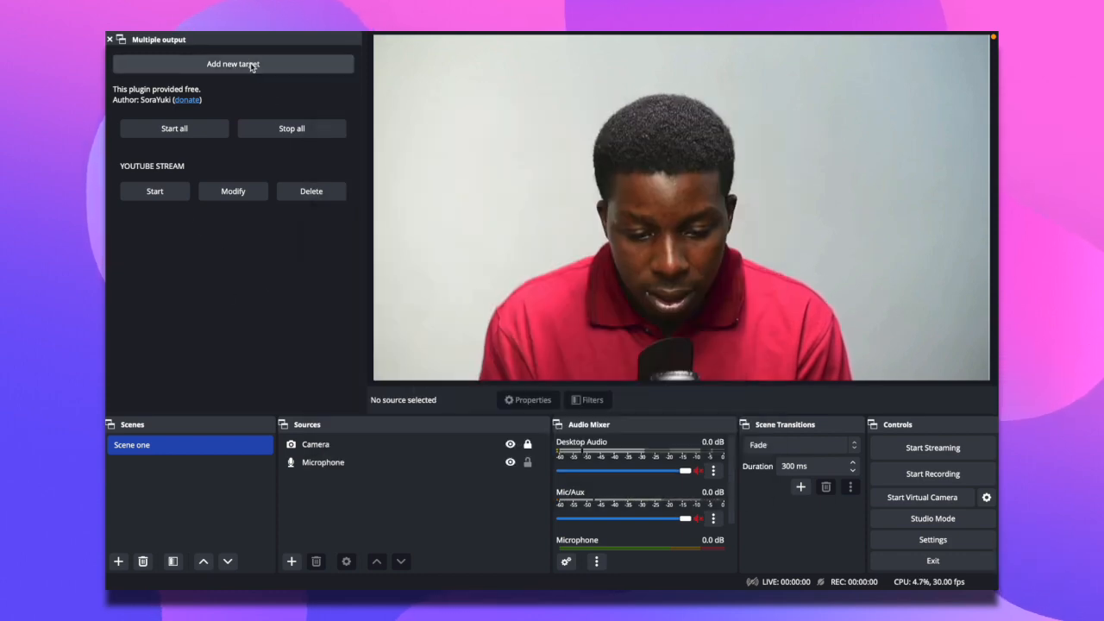
# - Add an INSTAGRAM target with placeholder server and key values and save it
pyautogui.click(233, 64)
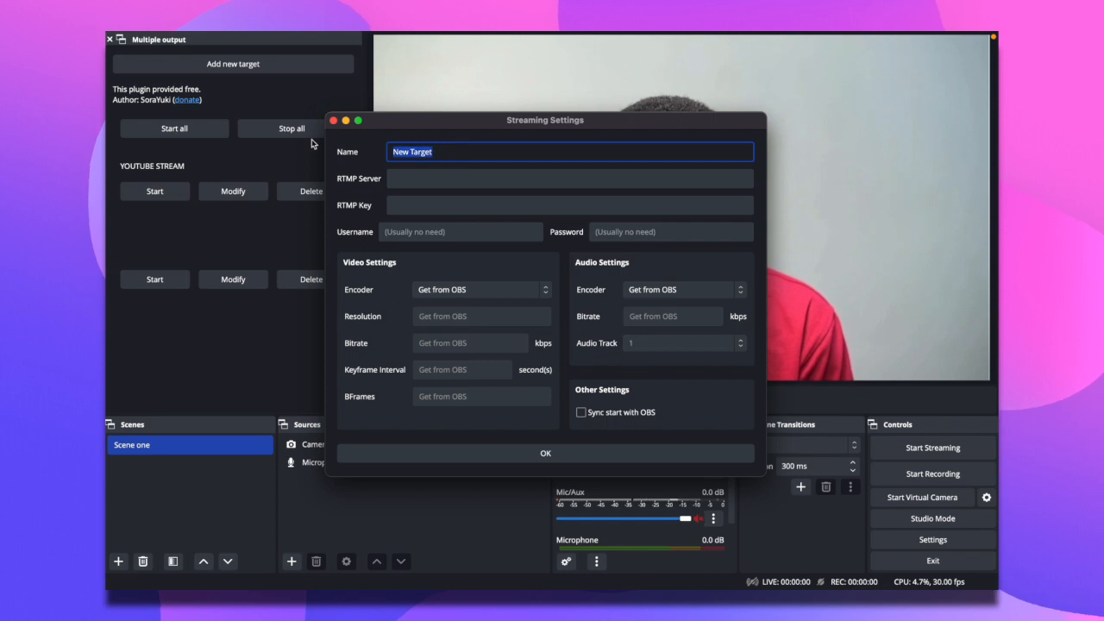
pyautogui.write('INSTAGRA')
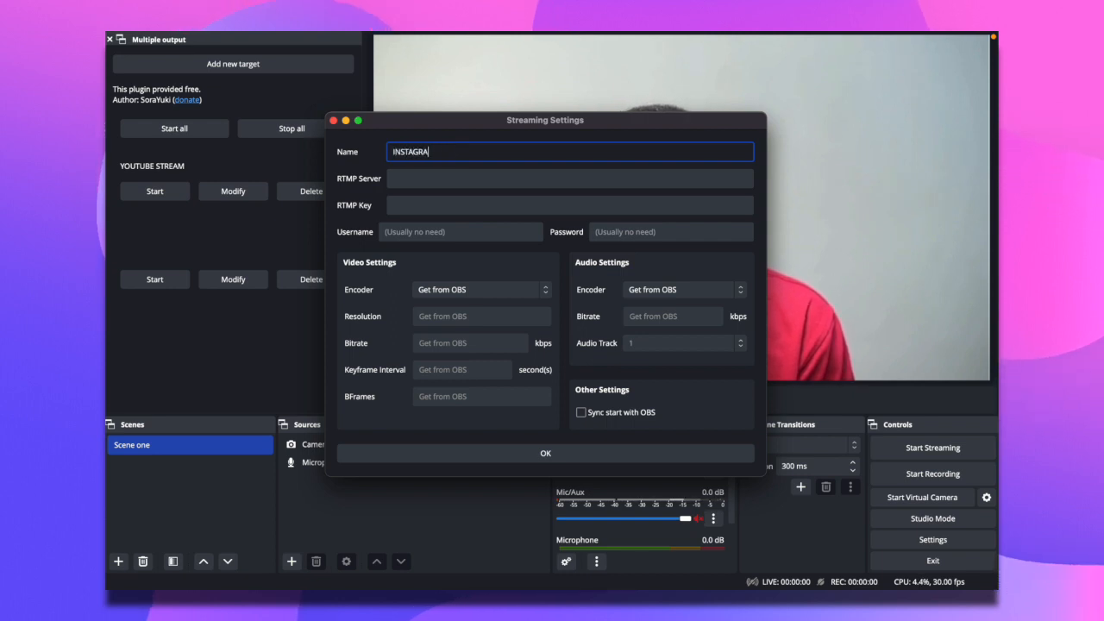
pyautogui.click(569, 178)
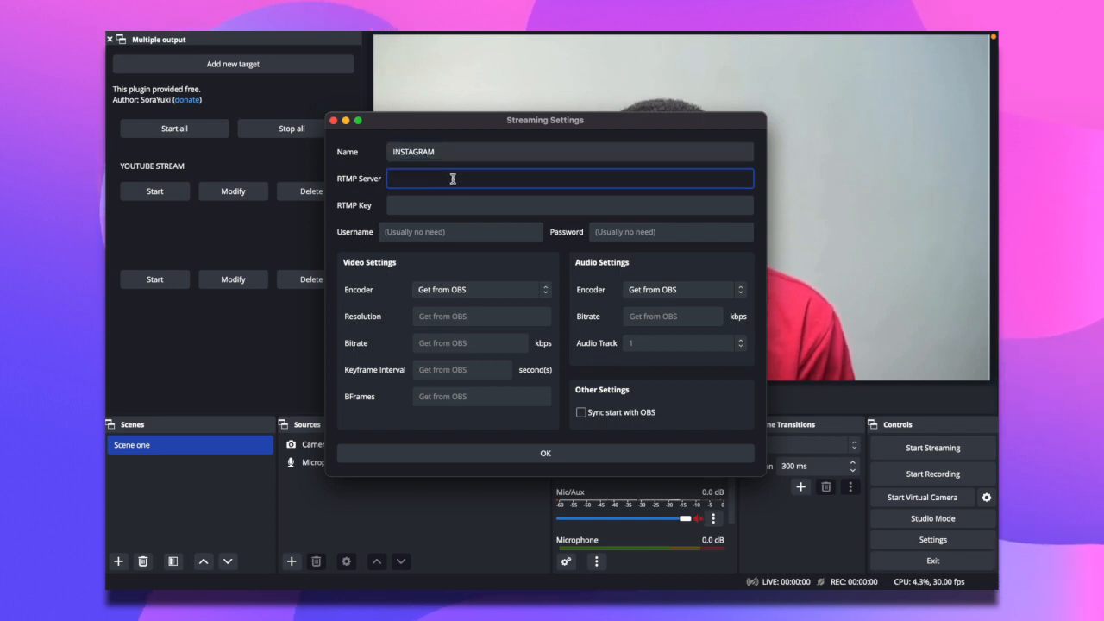
pyautogui.write('GFGFGFG')
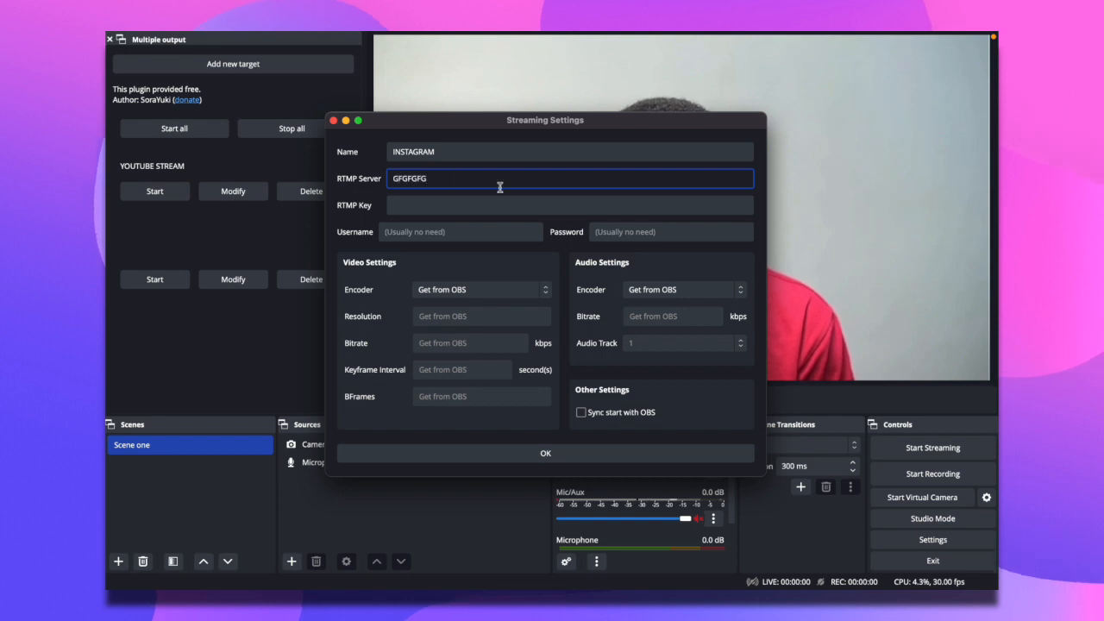
pyautogui.write('FGGFDFDGFG')
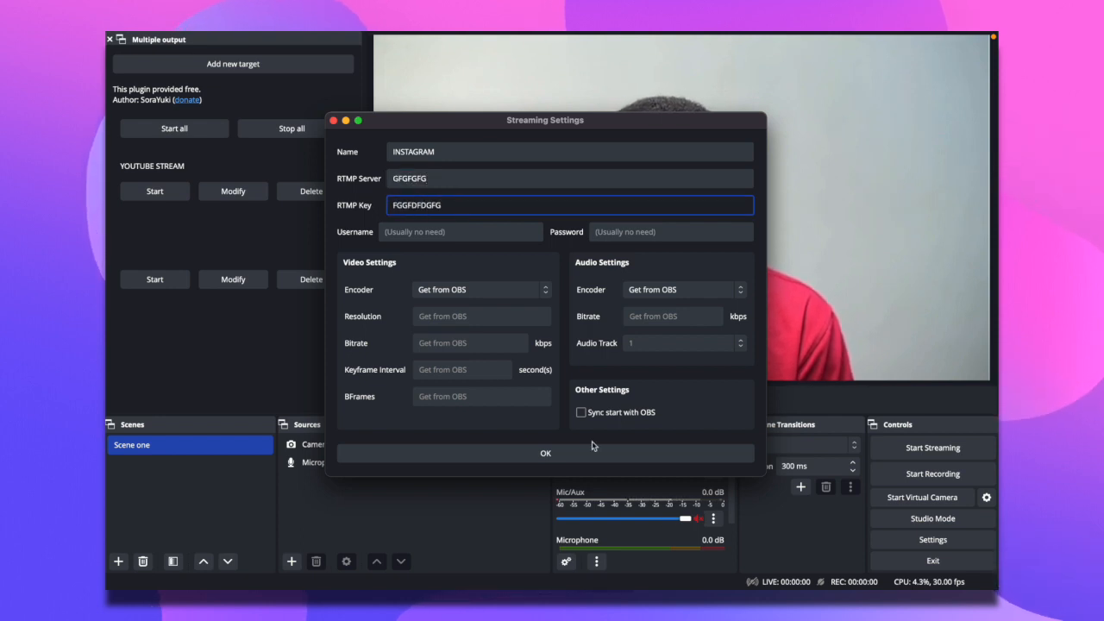
pyautogui.click(546, 452)
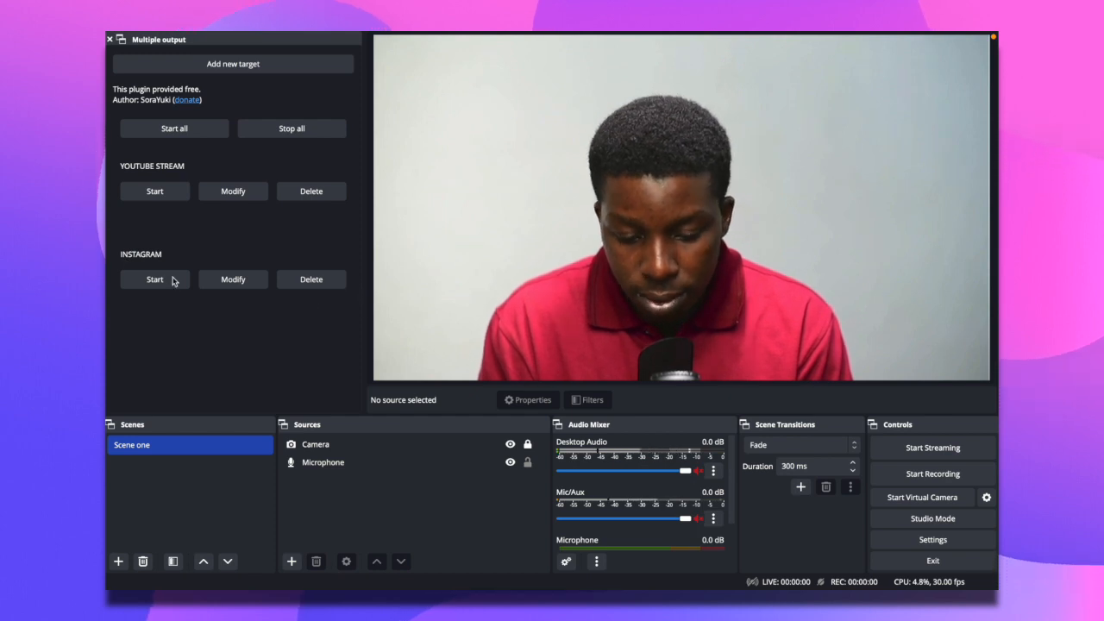
# - Add another target named VIMEO and save it
pyautogui.click(231, 62)
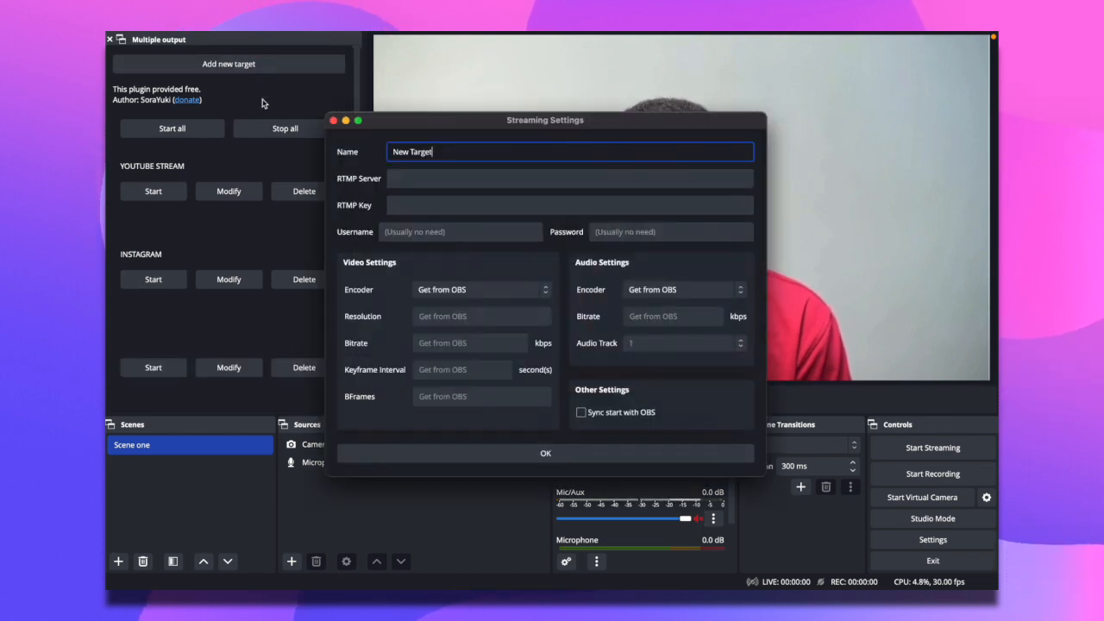
pyautogui.doubleClick(400, 152)
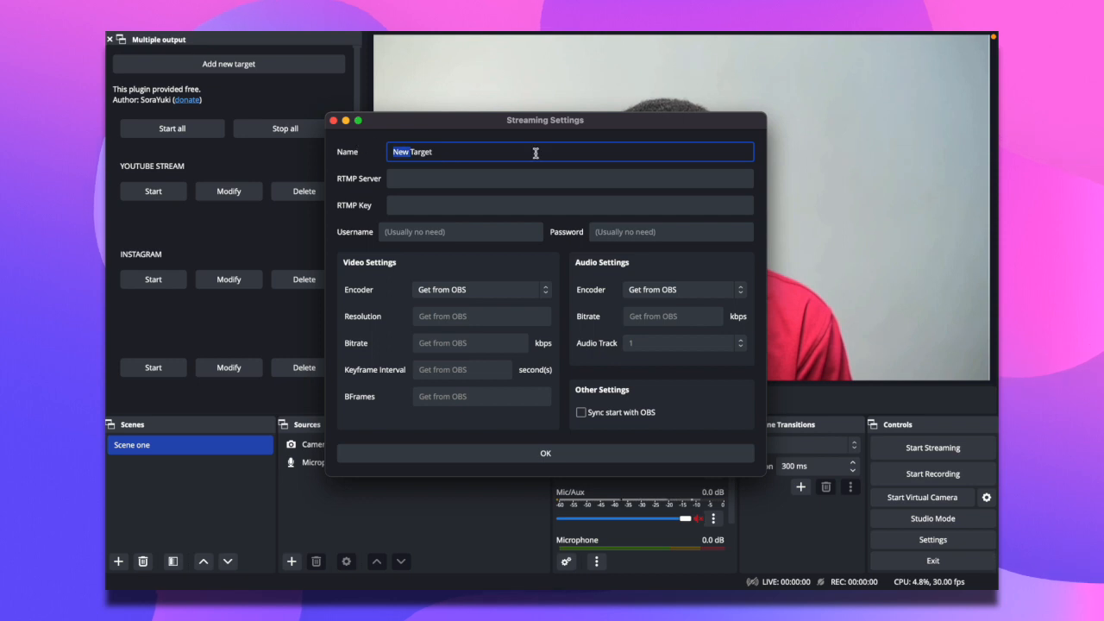
pyautogui.write('VIM')
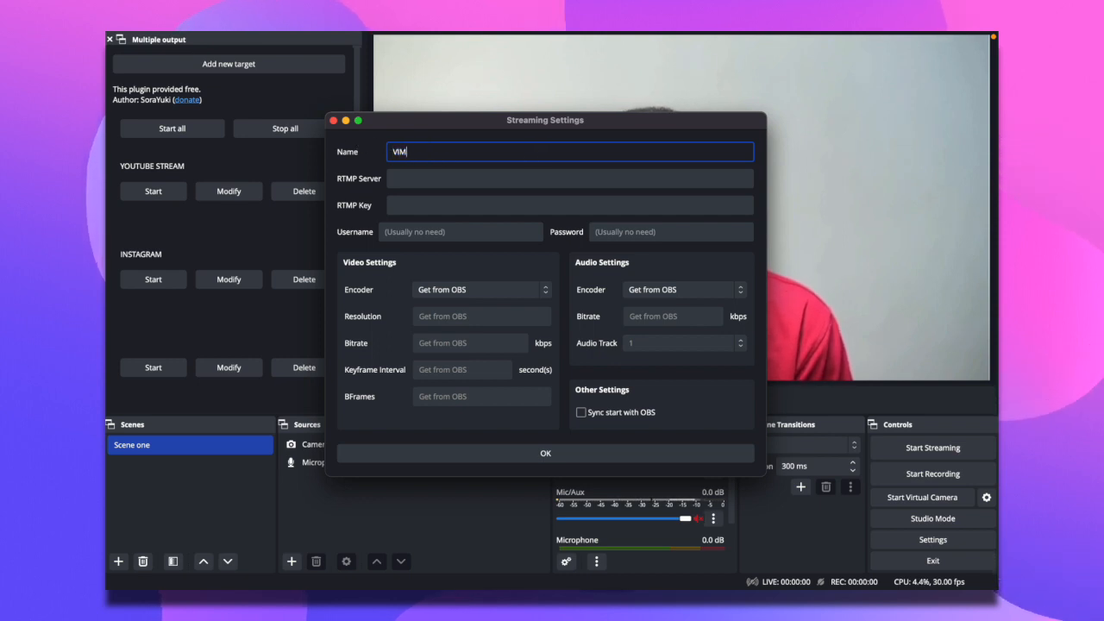
pyautogui.write('EO')
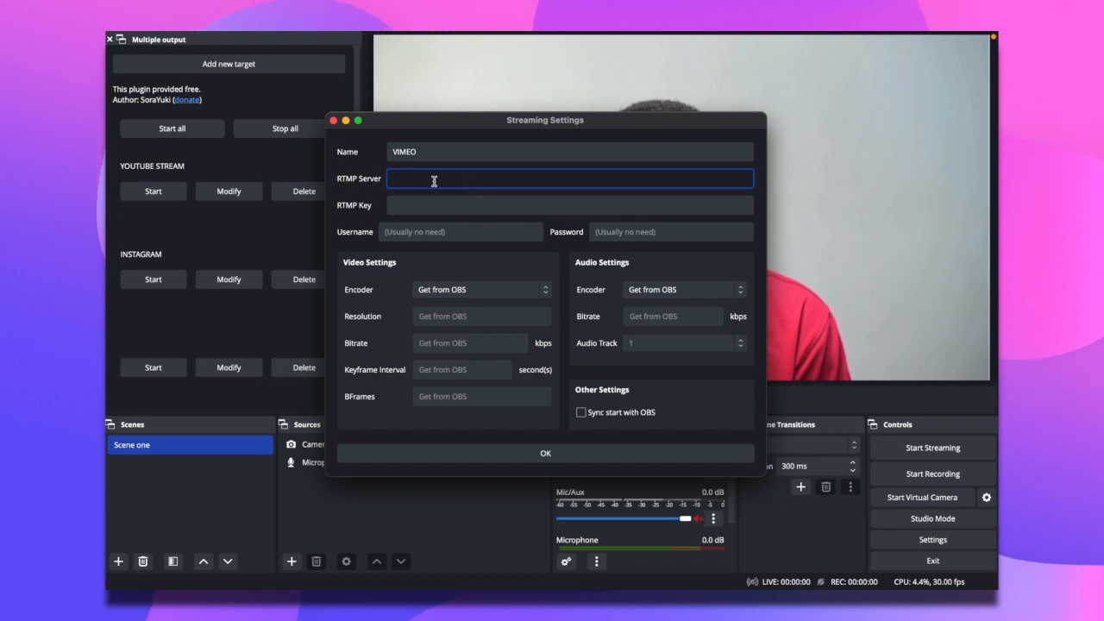
pyautogui.click(546, 452)
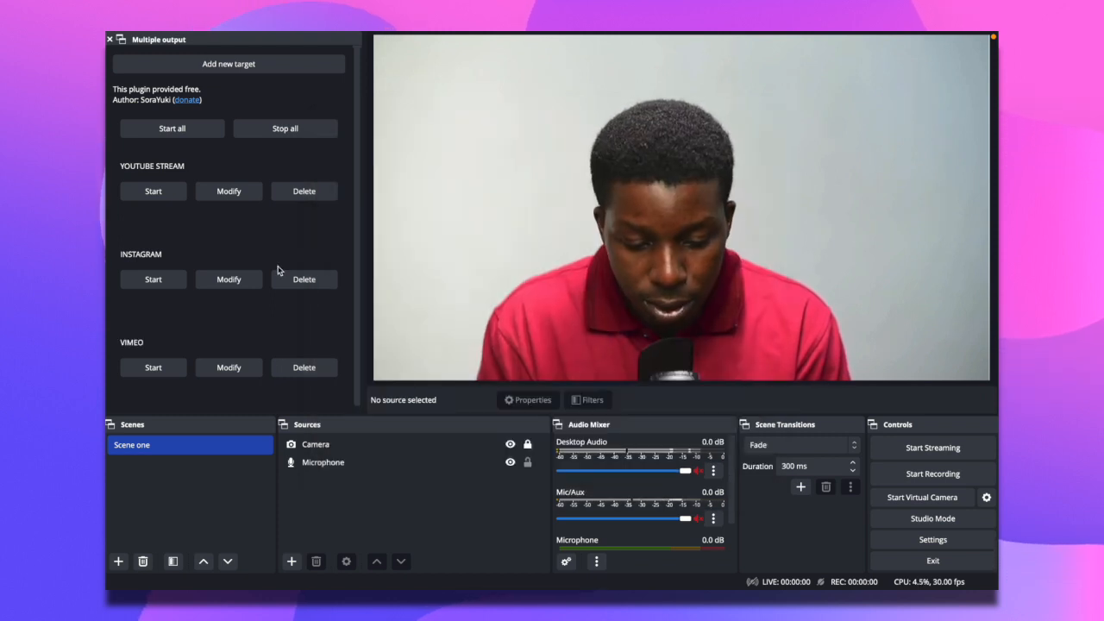
# - Delete the VIMEO and INSTAGRAM targets, then glance at the Stream page in OBS Settings
pyautogui.click(304, 280)
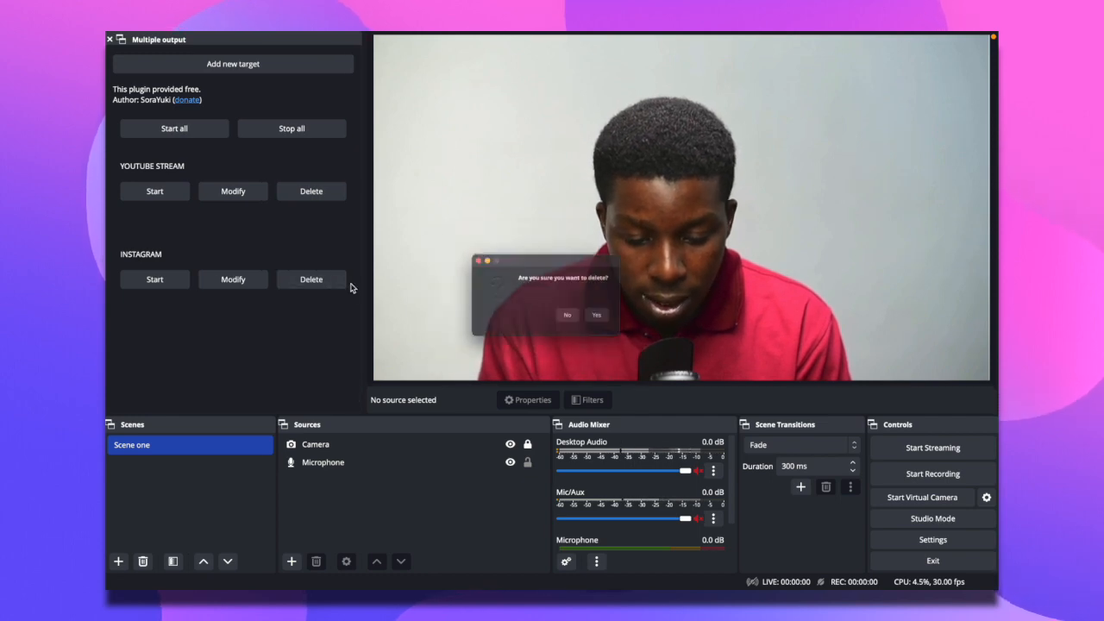
pyautogui.click(597, 314)
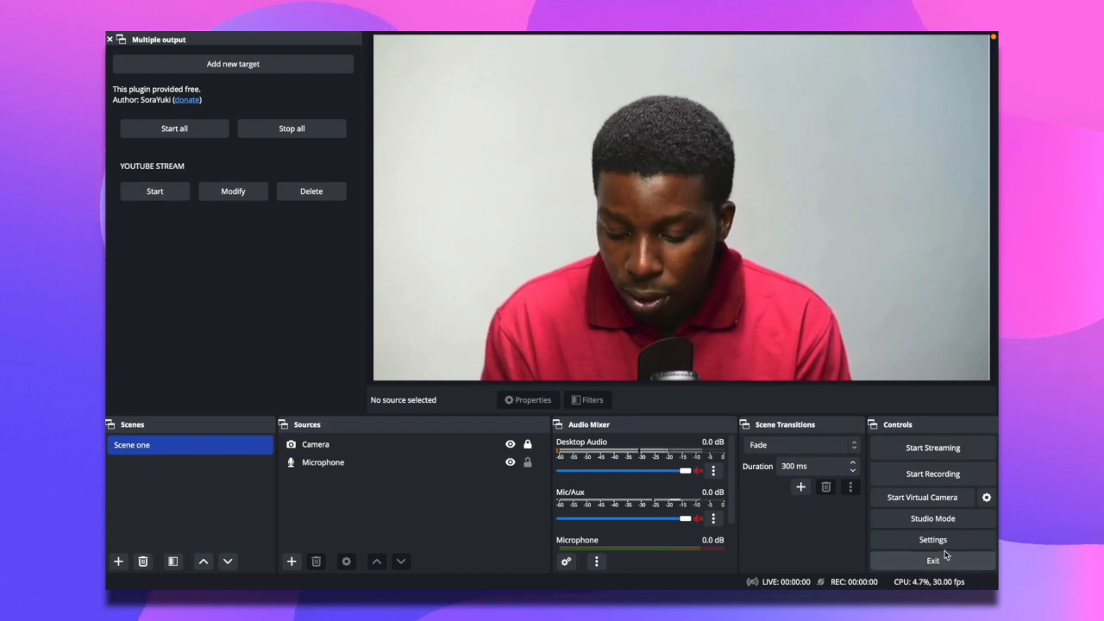
pyautogui.click(932, 539)
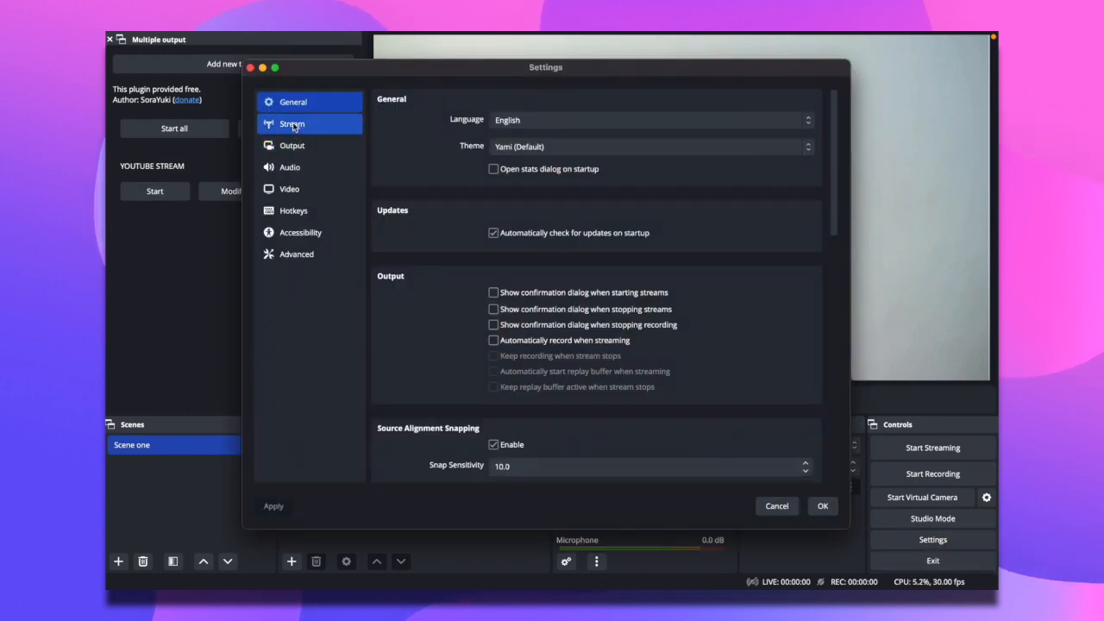
pyautogui.click(777, 506)
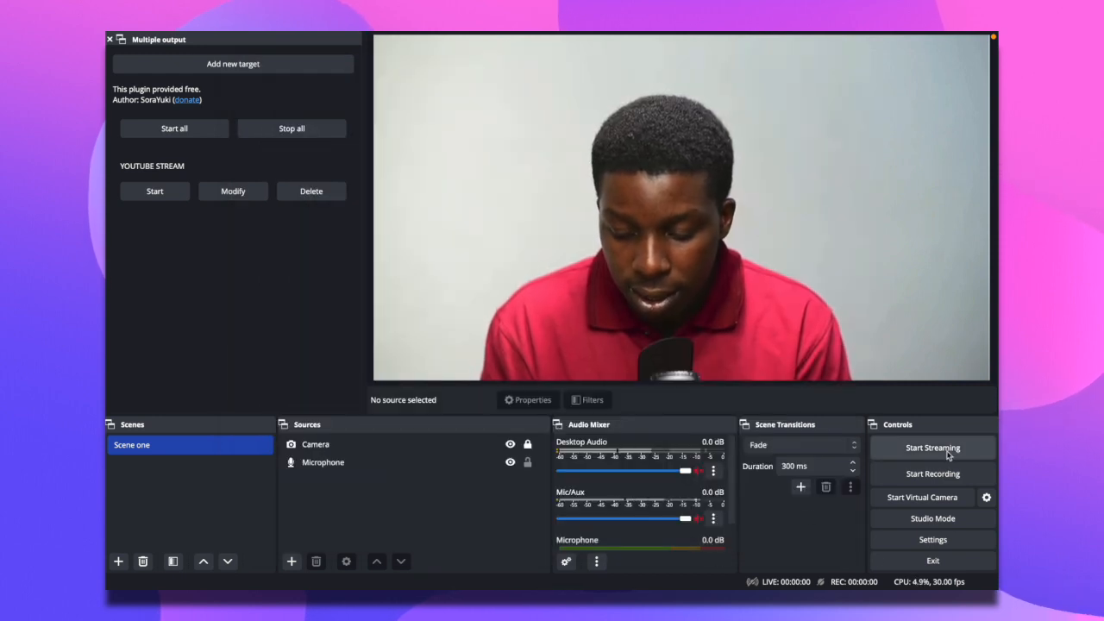
# - Start streaming in OBS, check YouTube Studio's live page, and return to OBS
pyautogui.click(932, 448)
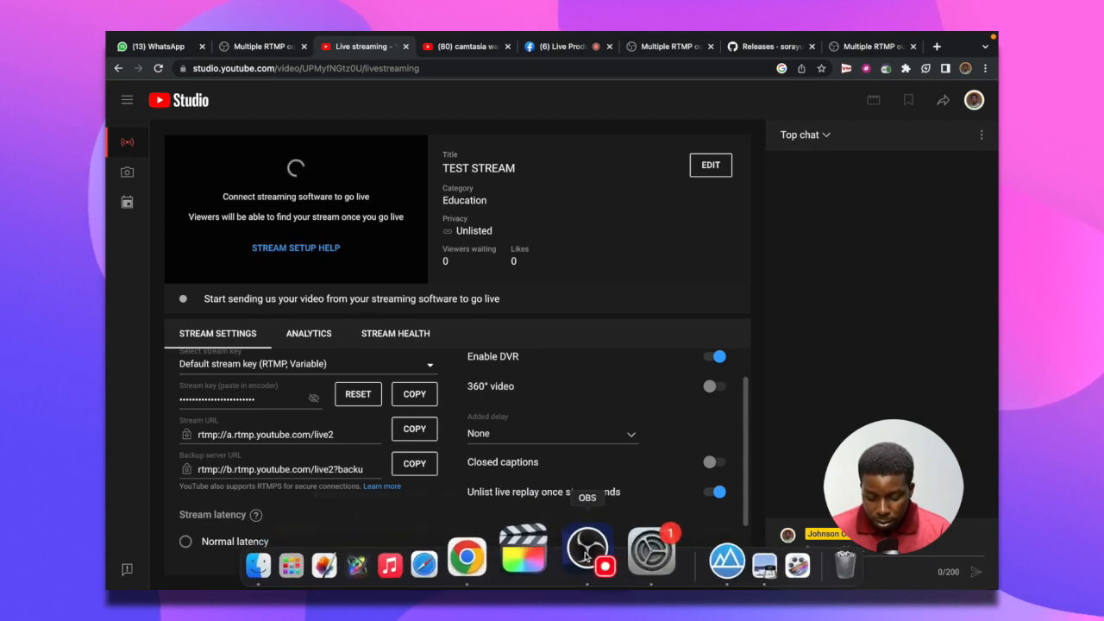
pyautogui.click(587, 549)
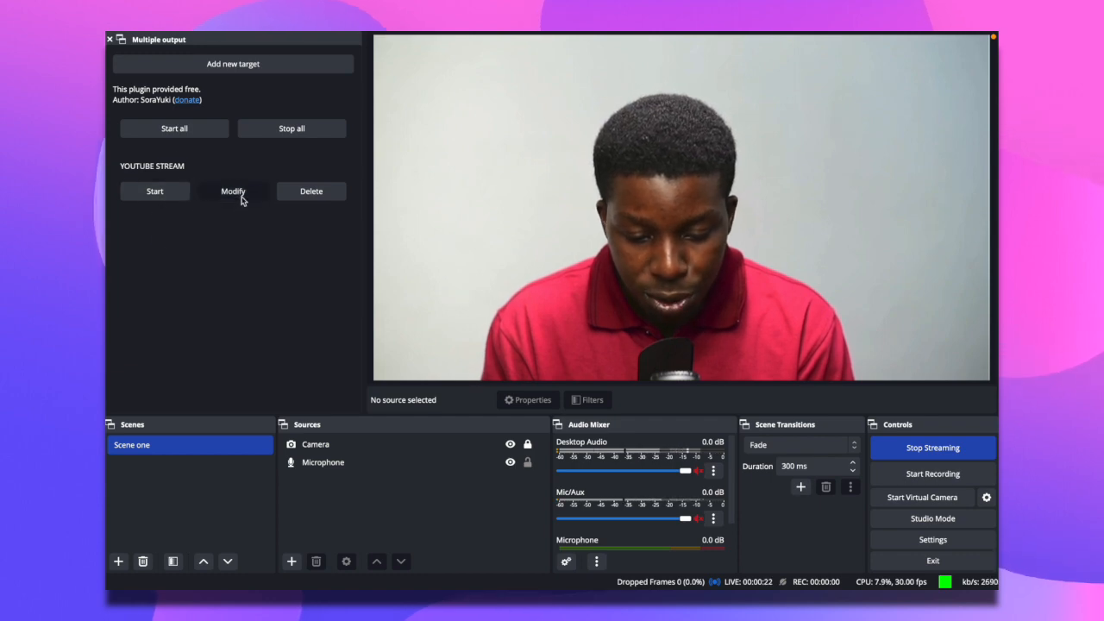
# - Review the YOUTUBE STREAM target's settings and start that target while OBS streams
pyautogui.click(233, 190)
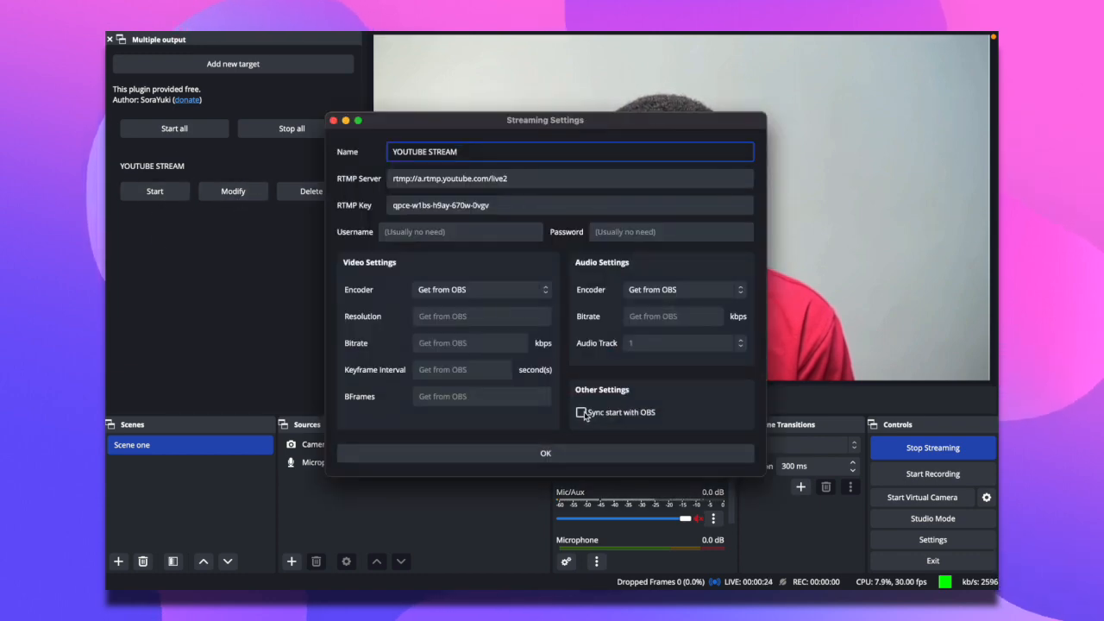
pyautogui.click(545, 453)
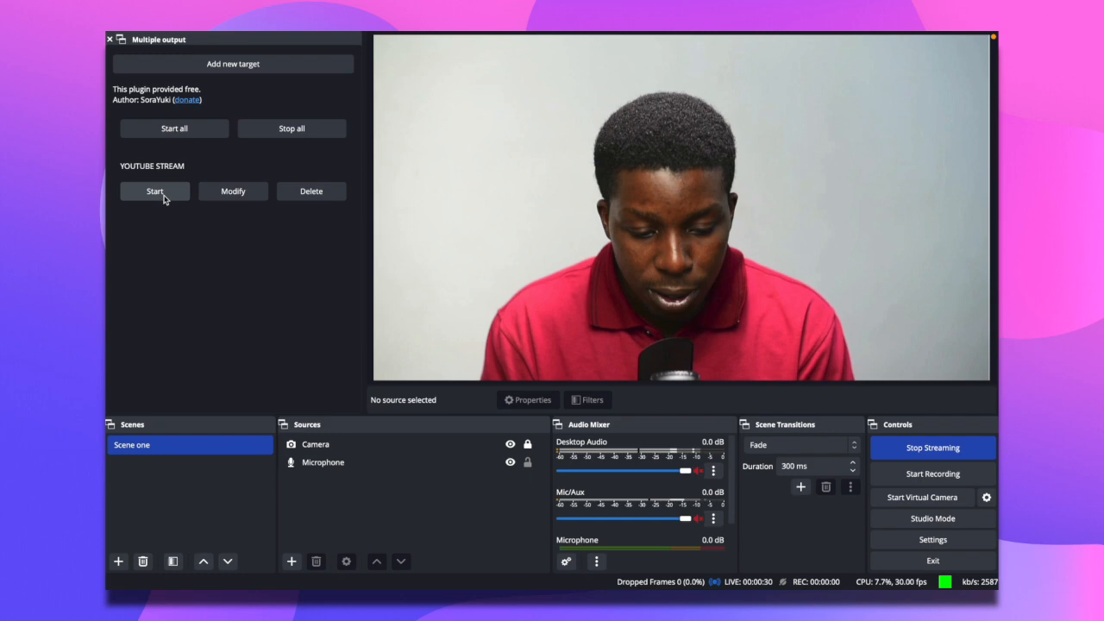
pyautogui.click(155, 190)
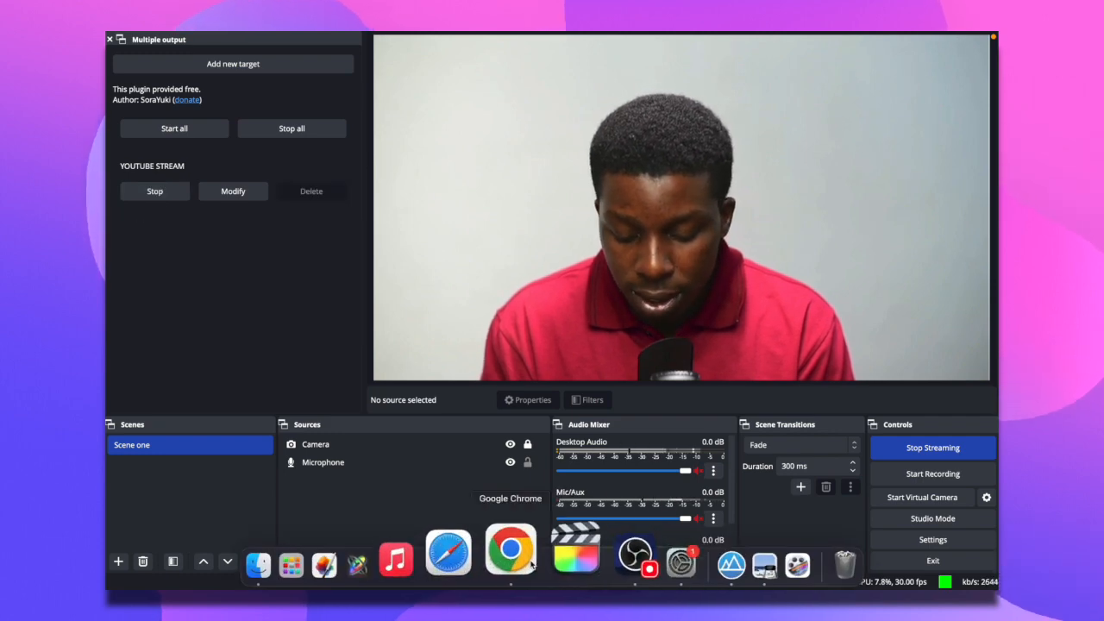
# - View TEST STREAM going live in YouTube Studio and show its Analytics
pyautogui.click(511, 549)
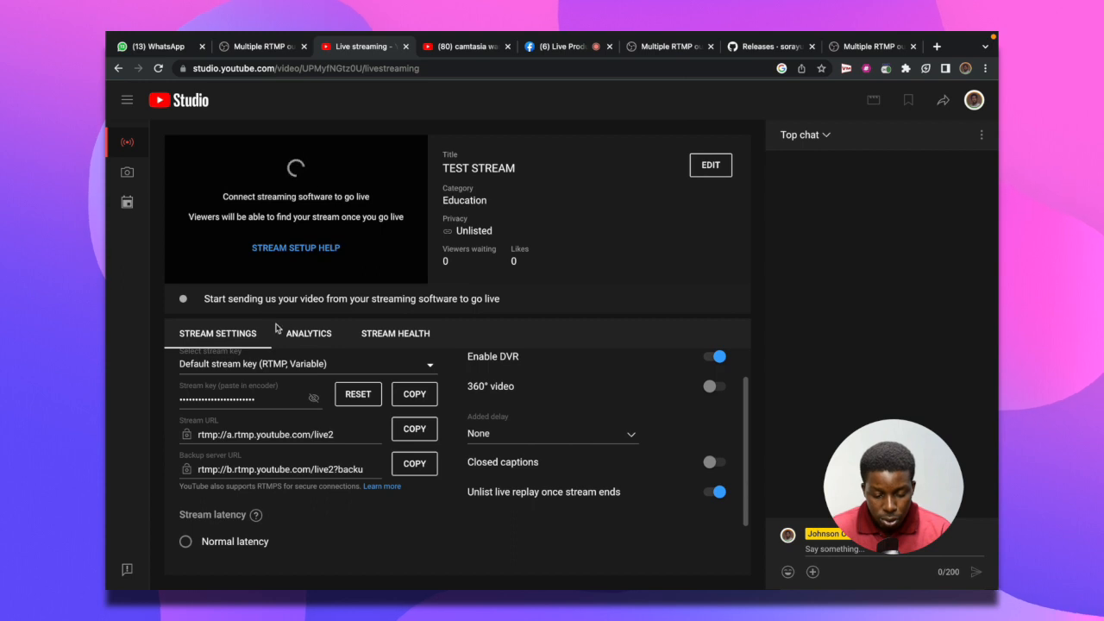
pyautogui.moveTo(497, 141)
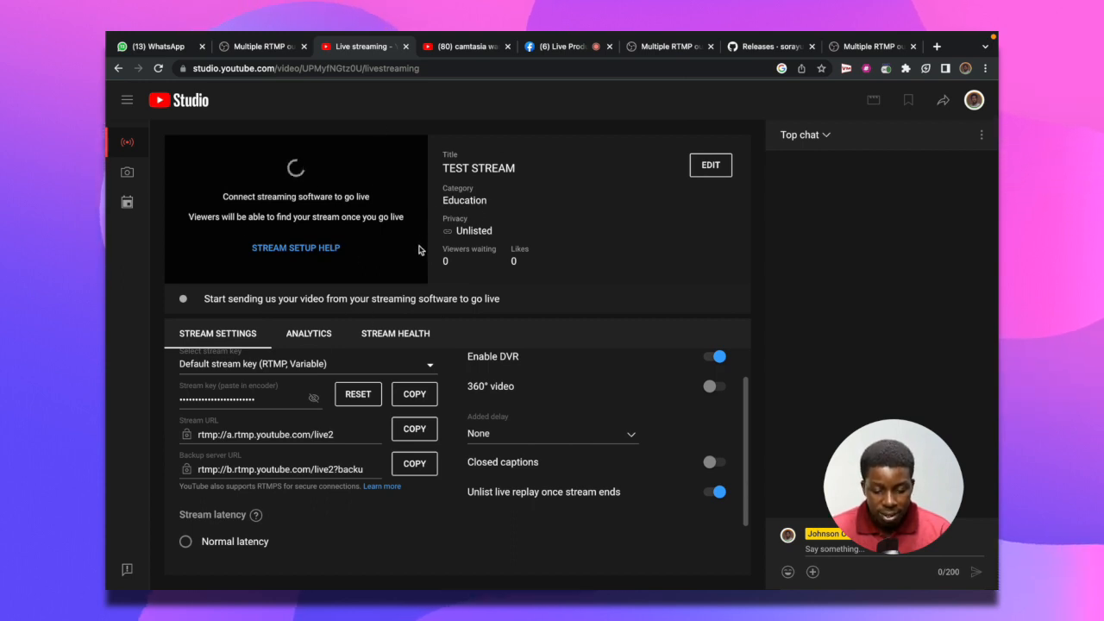
pyautogui.click(307, 333)
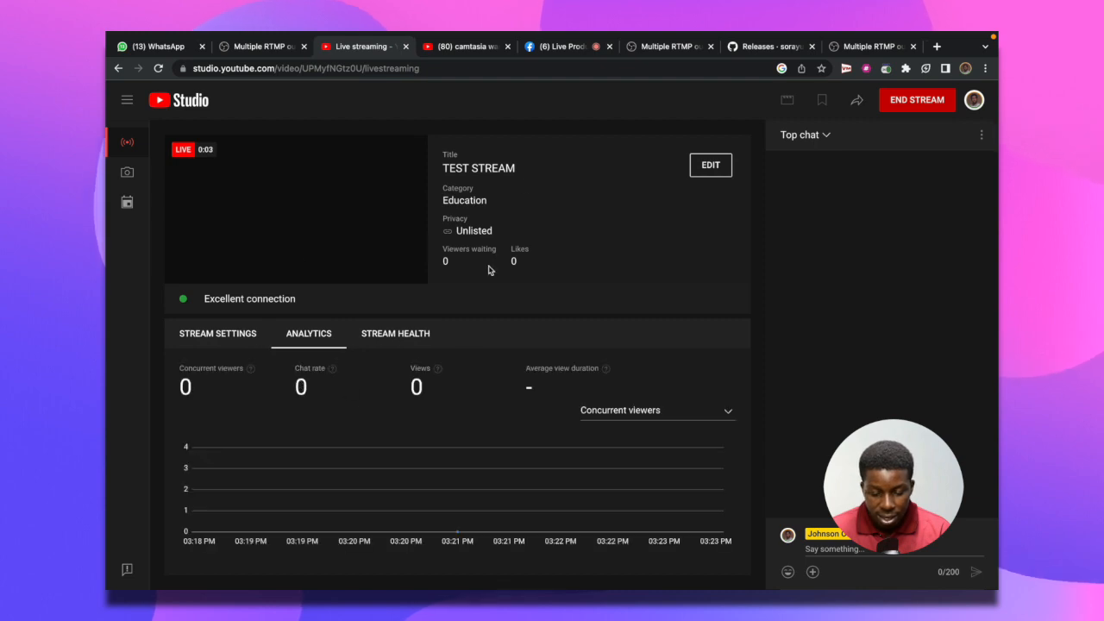
pyautogui.moveTo(418, 223)
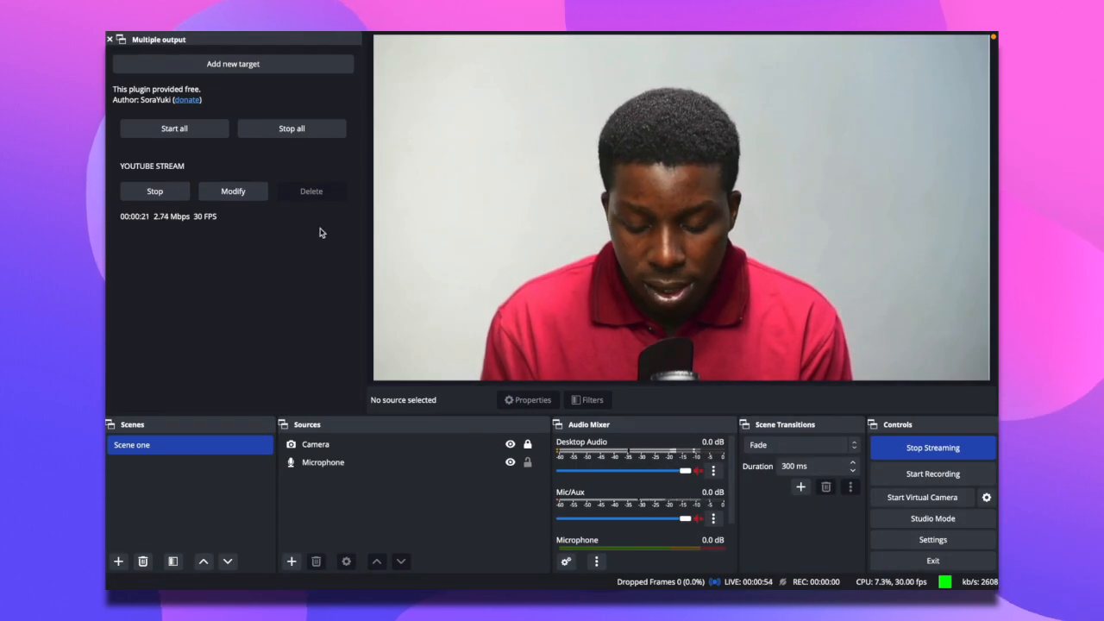
# - Stop the target and the main stream, then enable Sync start with OBS on YOUTUBE STREAM
pyautogui.click(156, 189)
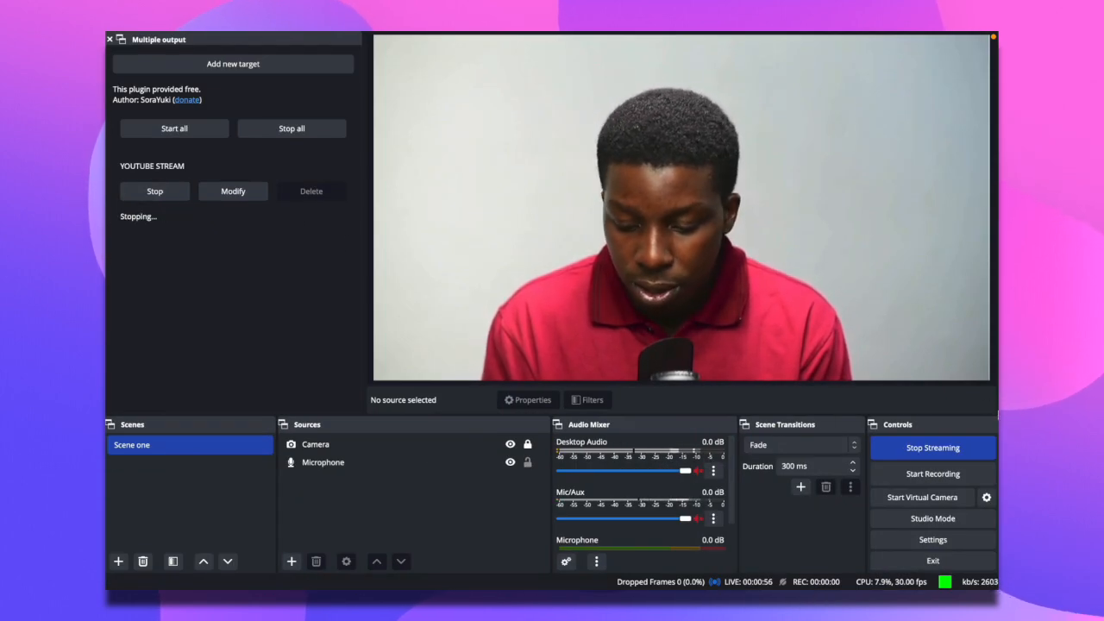
pyautogui.click(931, 449)
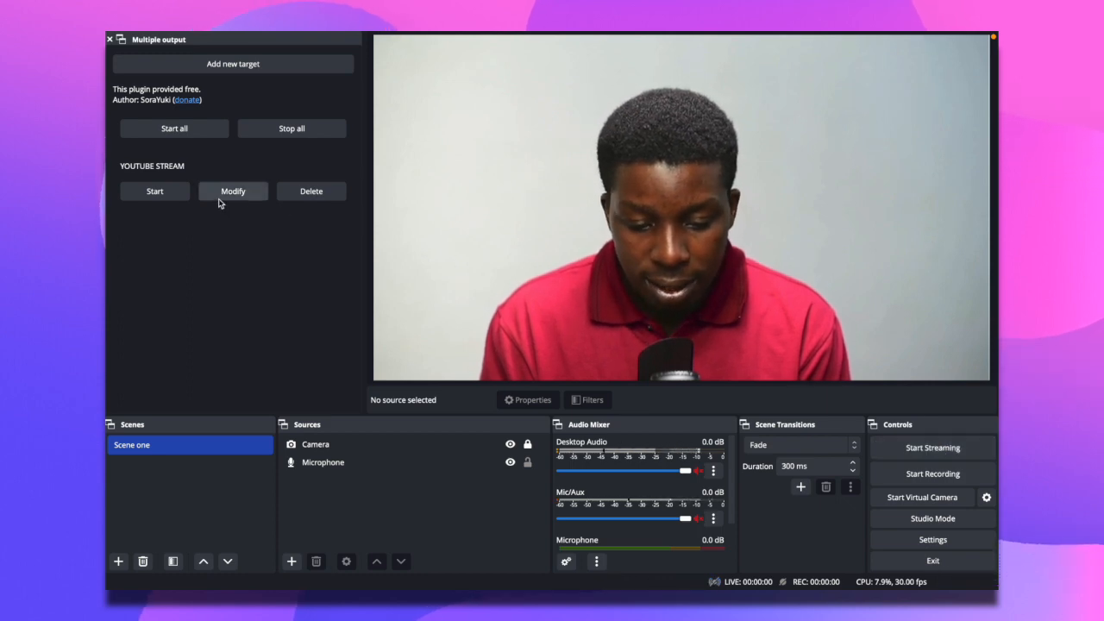
pyautogui.click(233, 190)
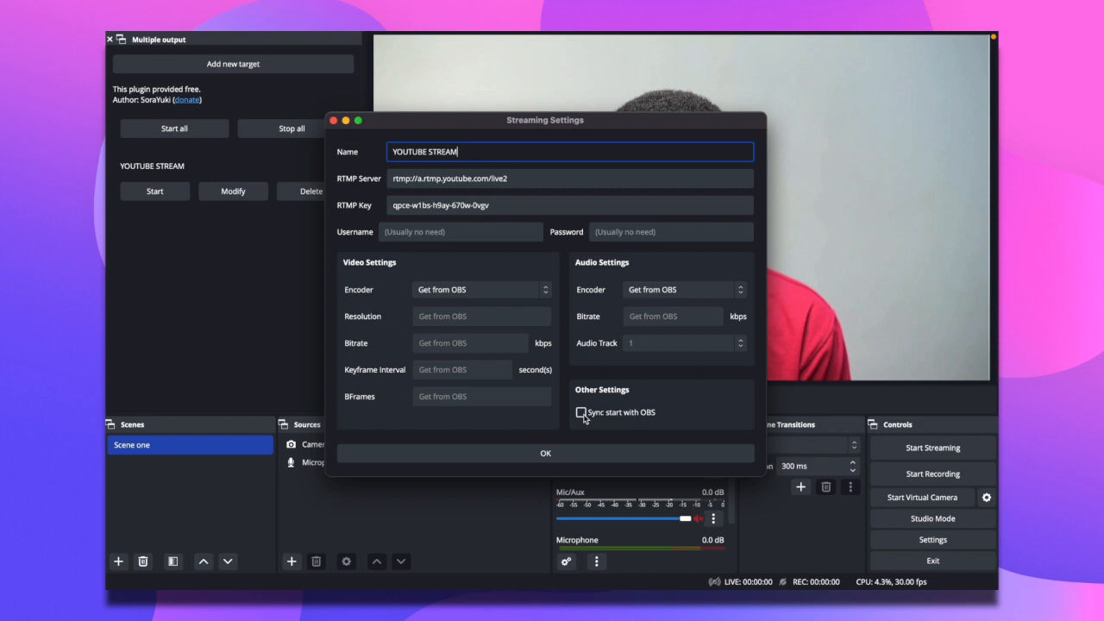
pyautogui.click(546, 452)
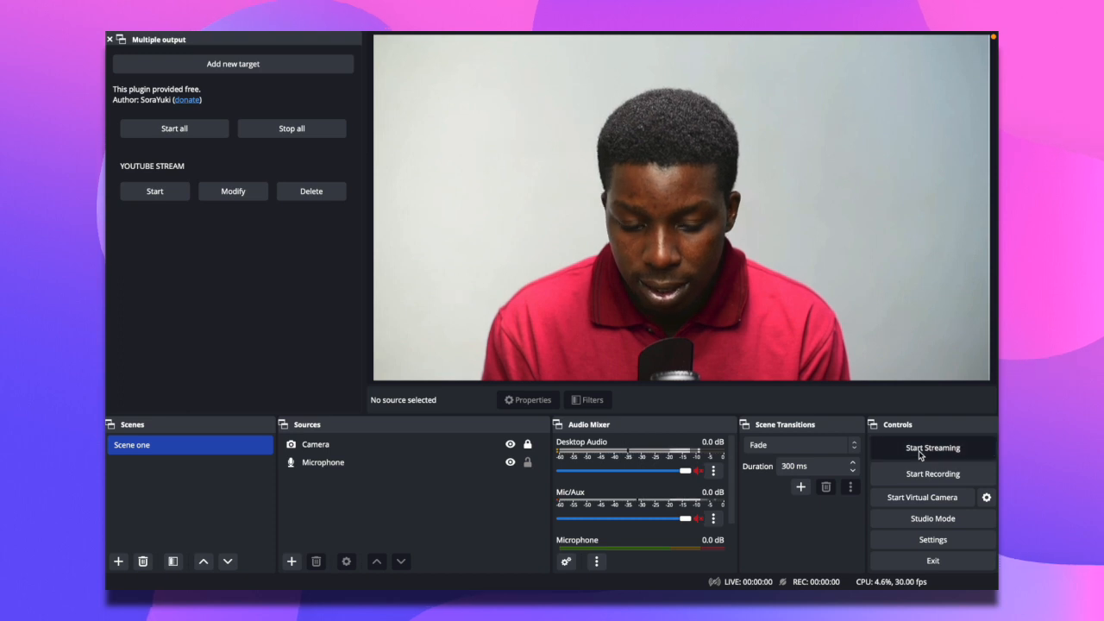
# - Restart OBS streaming so the synced target launches, then check Facebook's live page
pyautogui.click(932, 449)
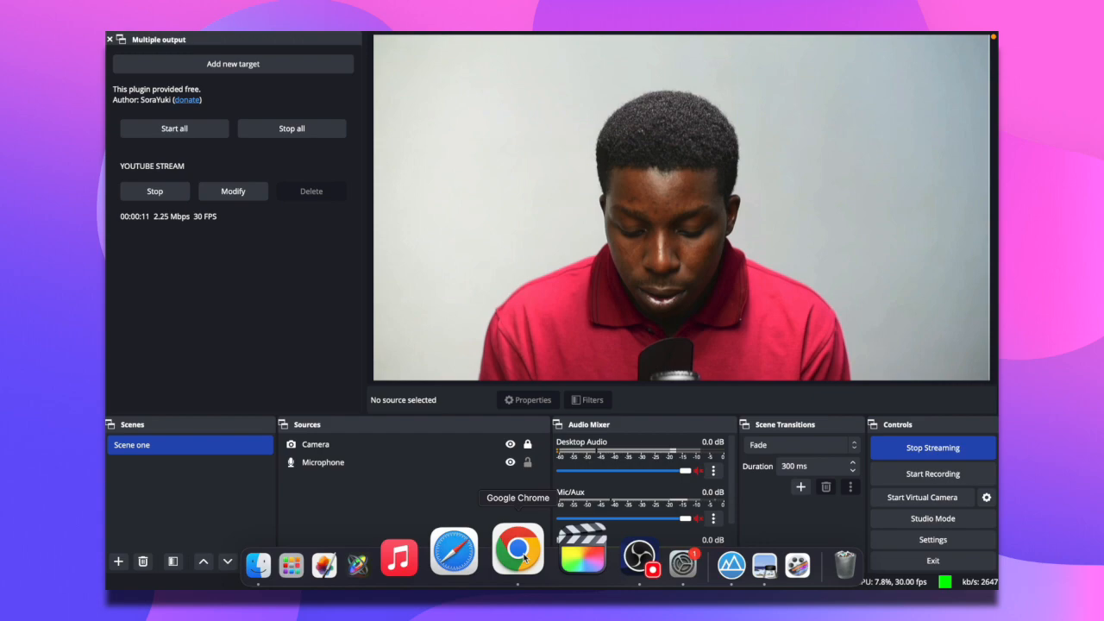
pyautogui.click(518, 566)
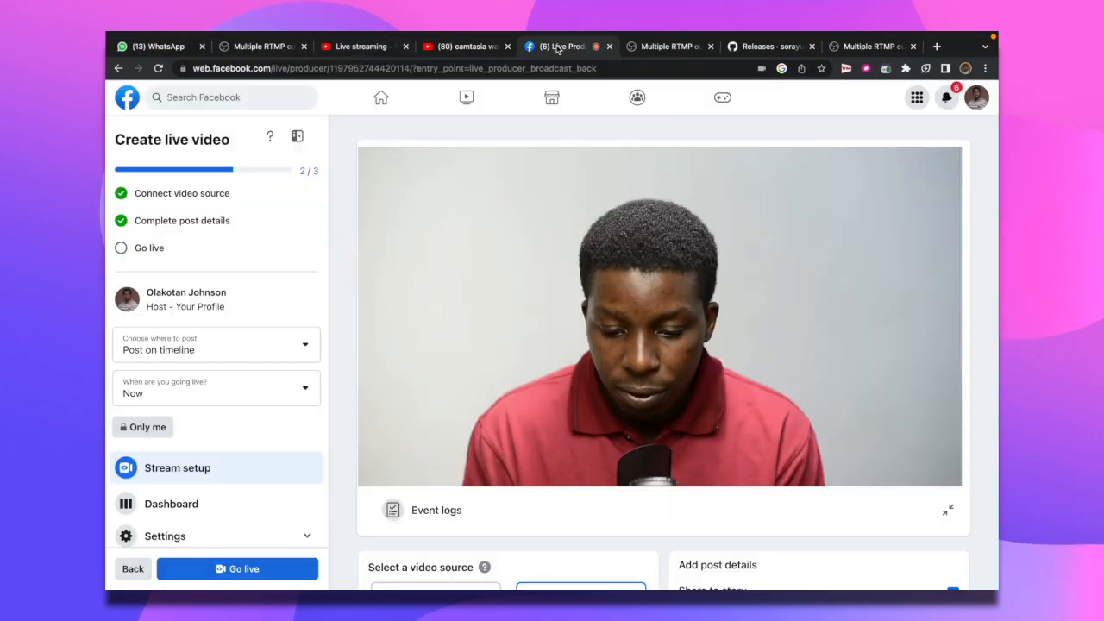